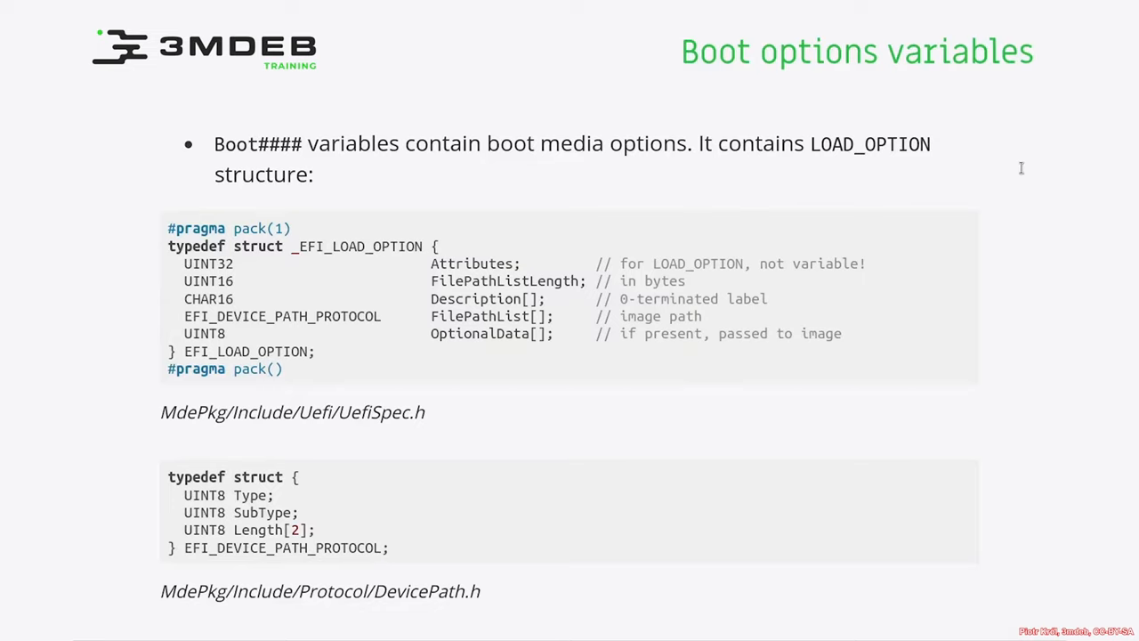
{"action": "mouse_move", "coordinate": [787, 168]}
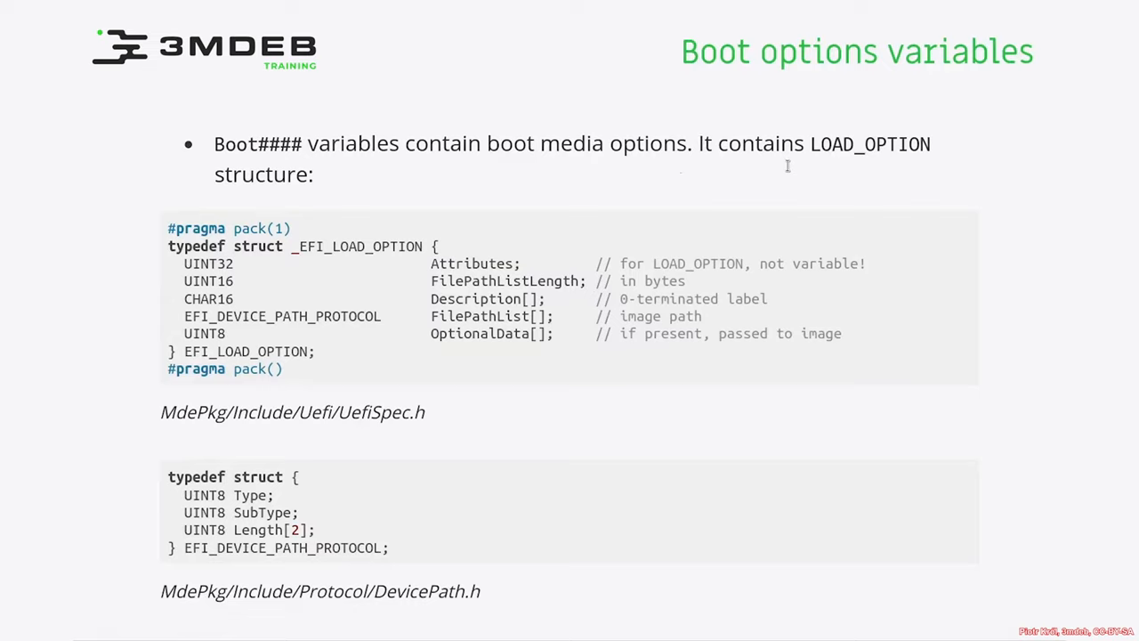
{"action": "mouse_move", "coordinate": [887, 149]}
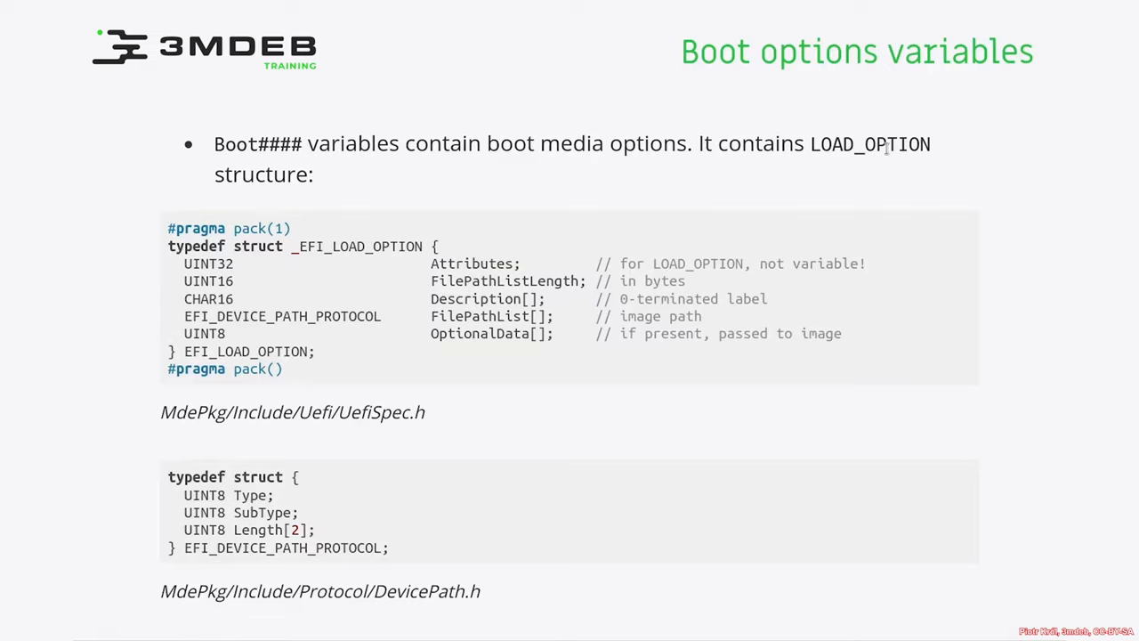
{"action": "mouse_move", "coordinate": [936, 150]}
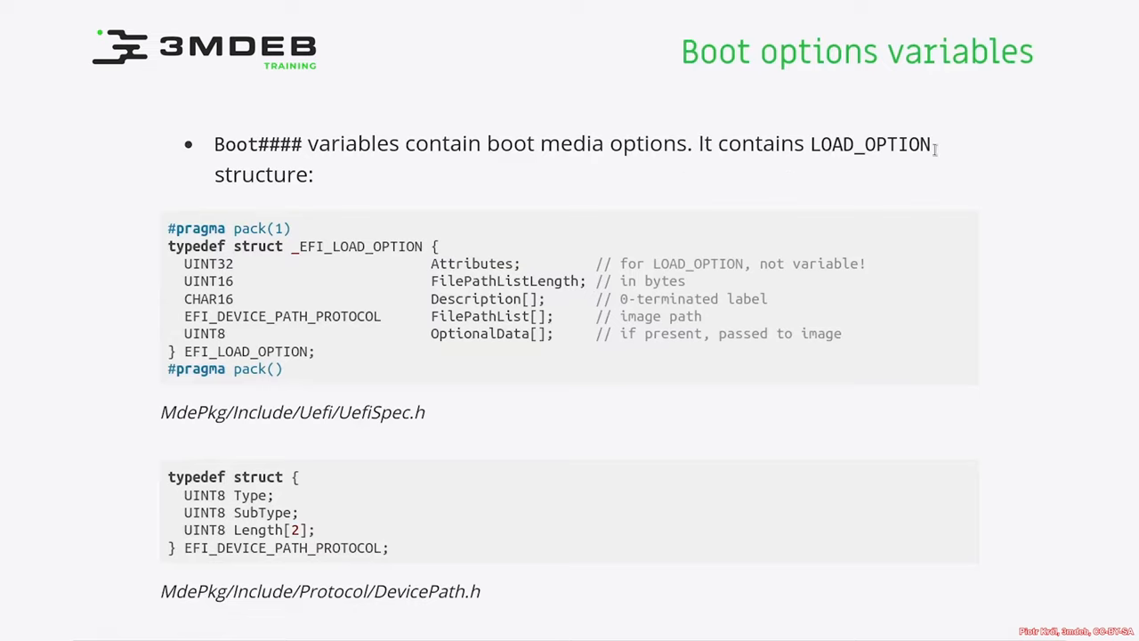
{"action": "mouse_move", "coordinate": [822, 122]}
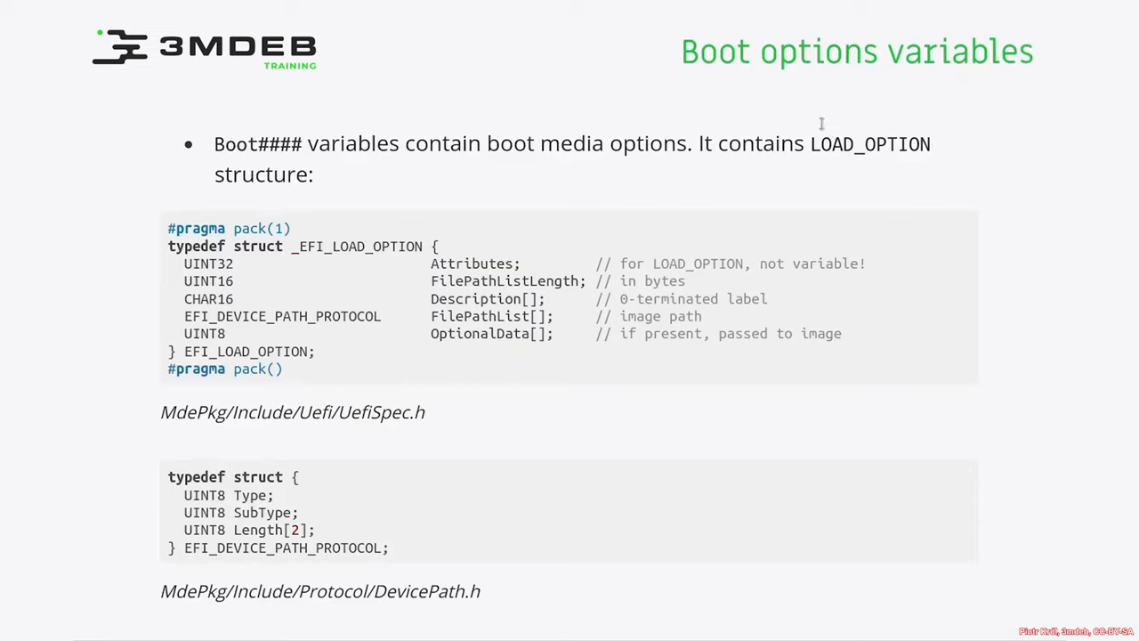
{"action": "mouse_move", "coordinate": [959, 132]}
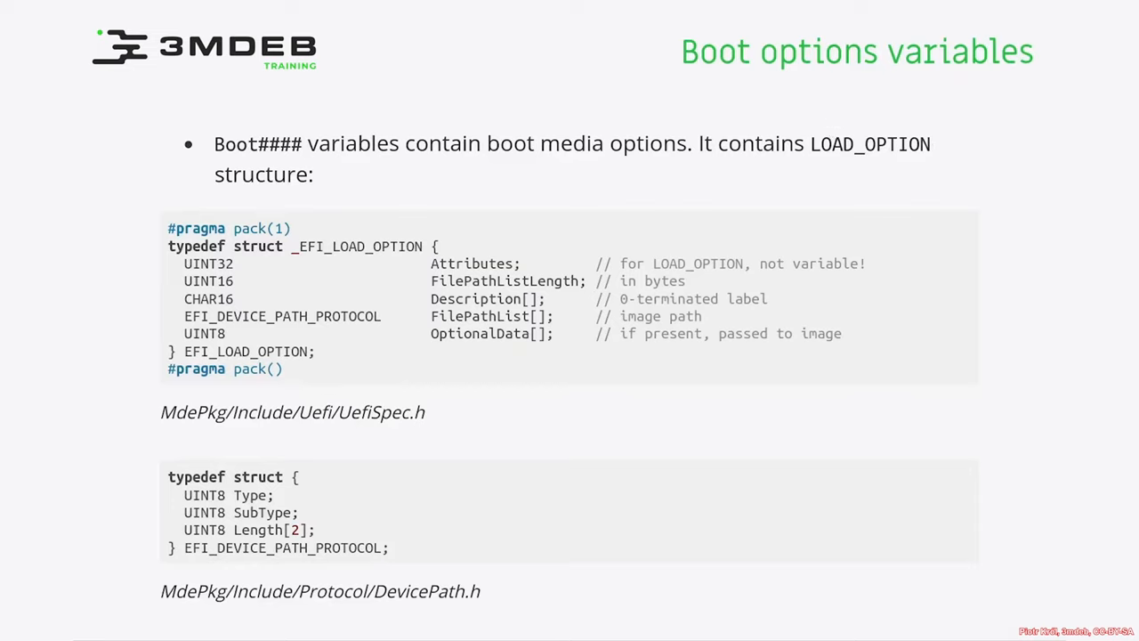
{"action": "mouse_move", "coordinate": [847, 84]}
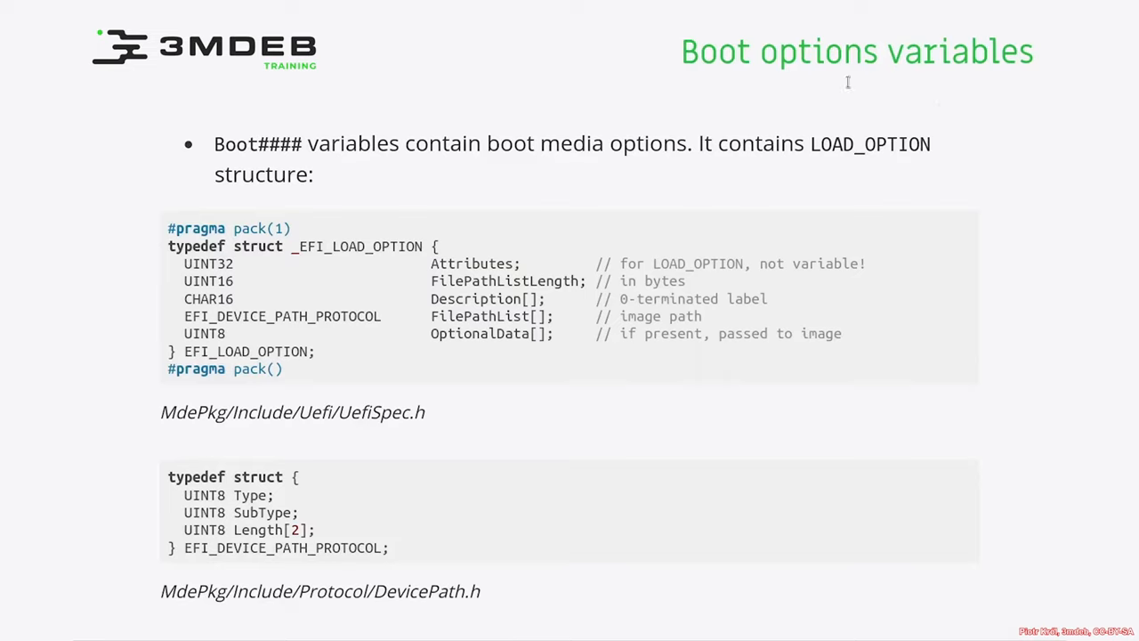
{"action": "mouse_move", "coordinate": [984, 143]}
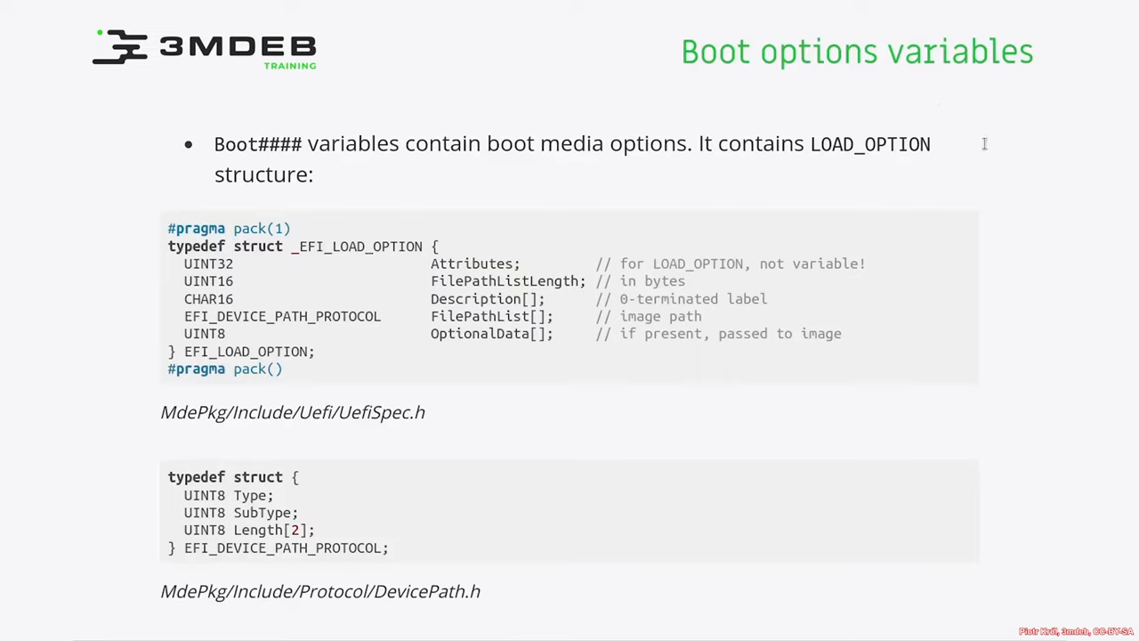
{"action": "mouse_move", "coordinate": [1049, 121]}
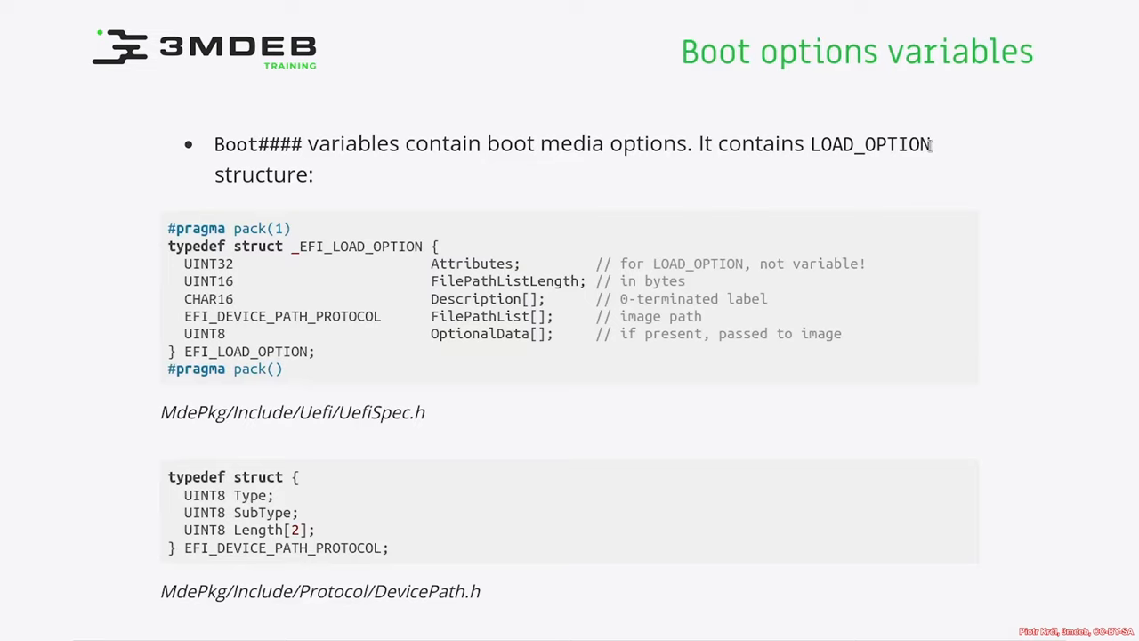
{"action": "mouse_move", "coordinate": [481, 264]}
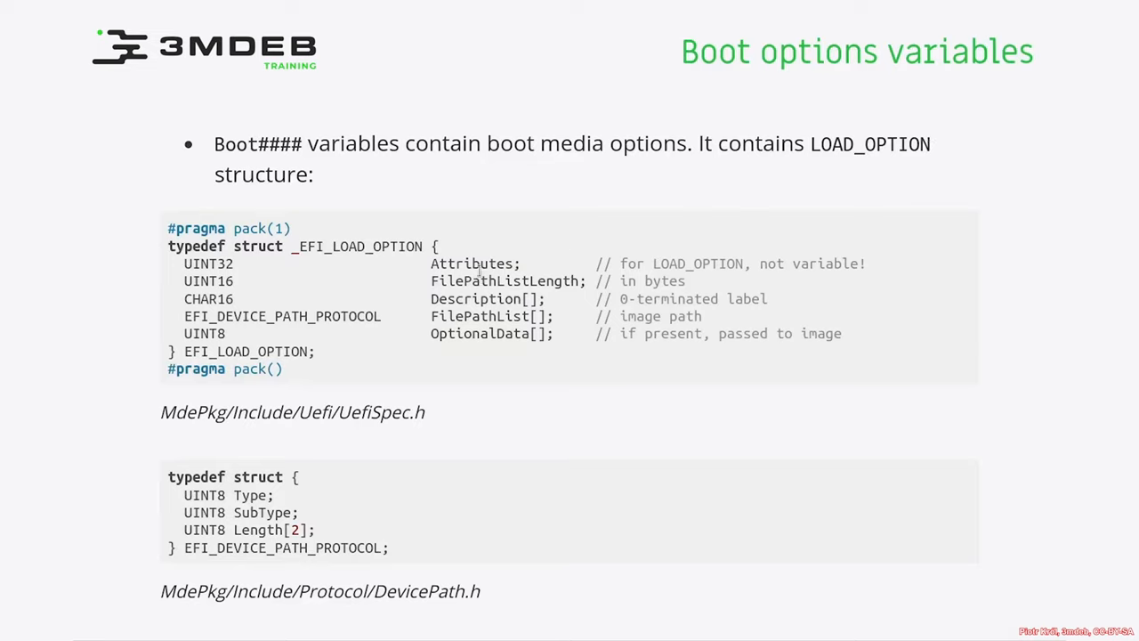
Mark the Attributes field and EFI_DEVICE_PATH_PROTOCOL for emphasis, then reach the example boot option hexdump slide.
{"action": "double_click", "coordinate": [471, 264]}
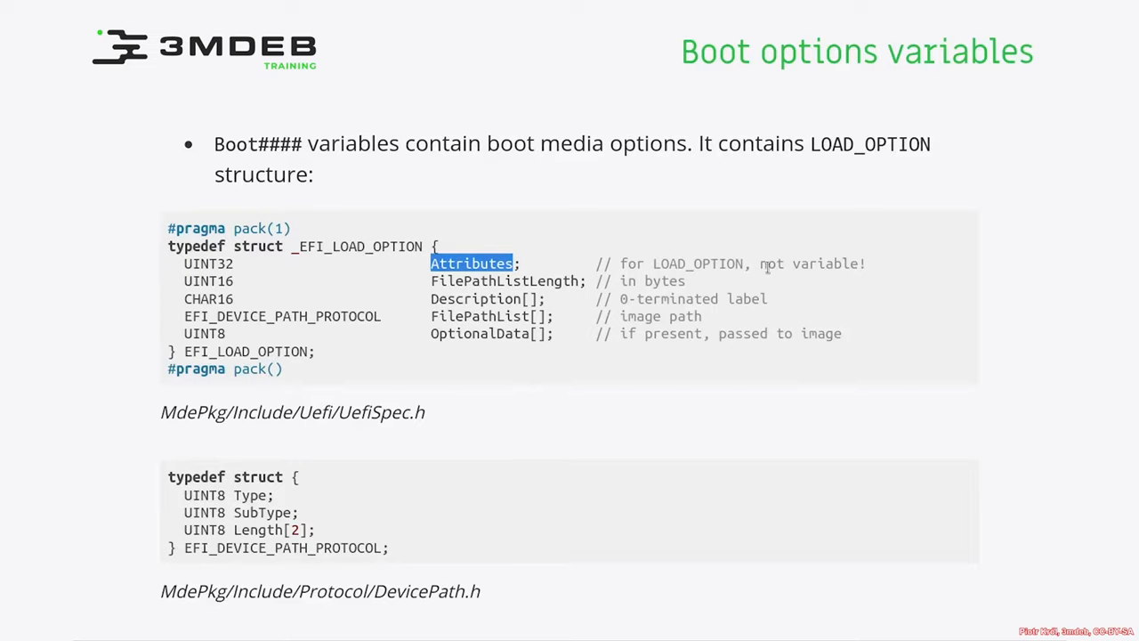
{"action": "mouse_move", "coordinate": [637, 267]}
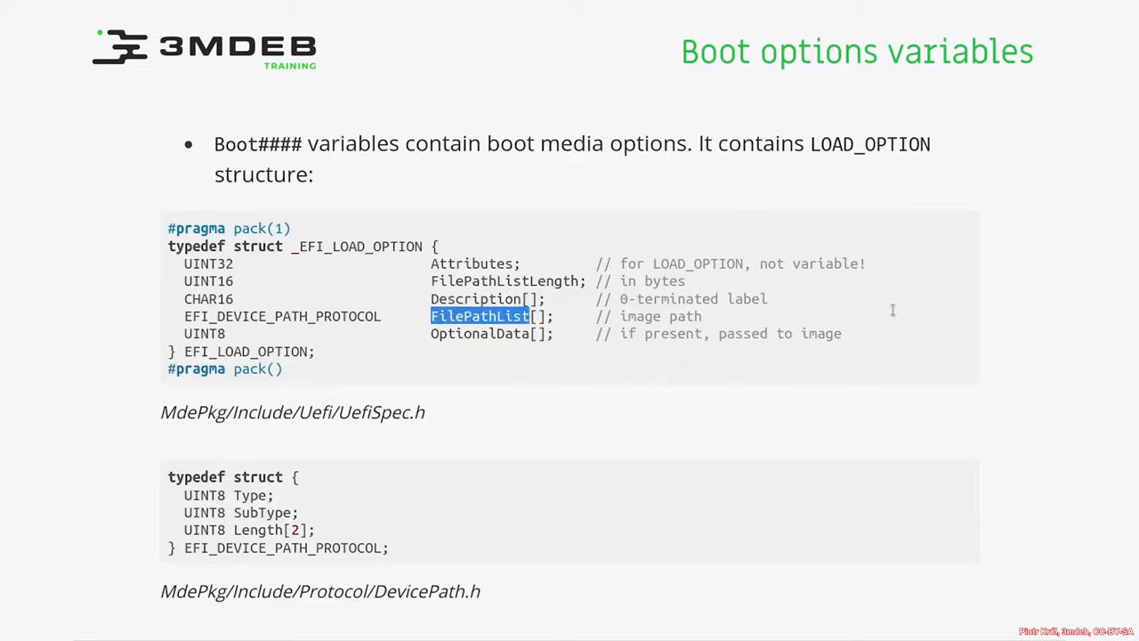
{"action": "mouse_move", "coordinate": [964, 281]}
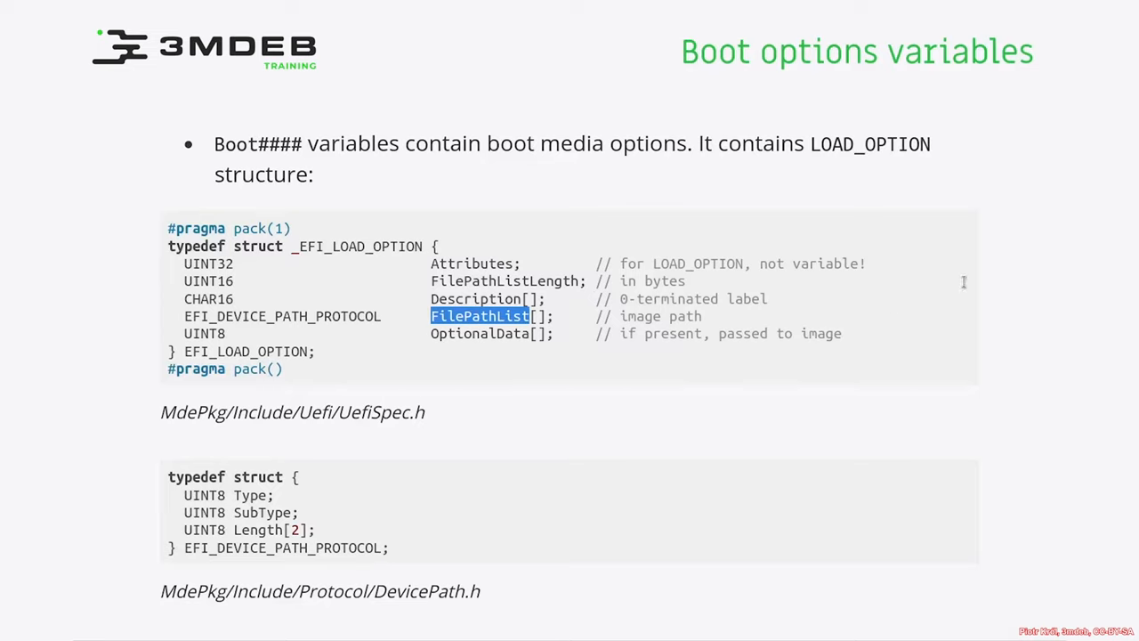
{"action": "mouse_move", "coordinate": [851, 367]}
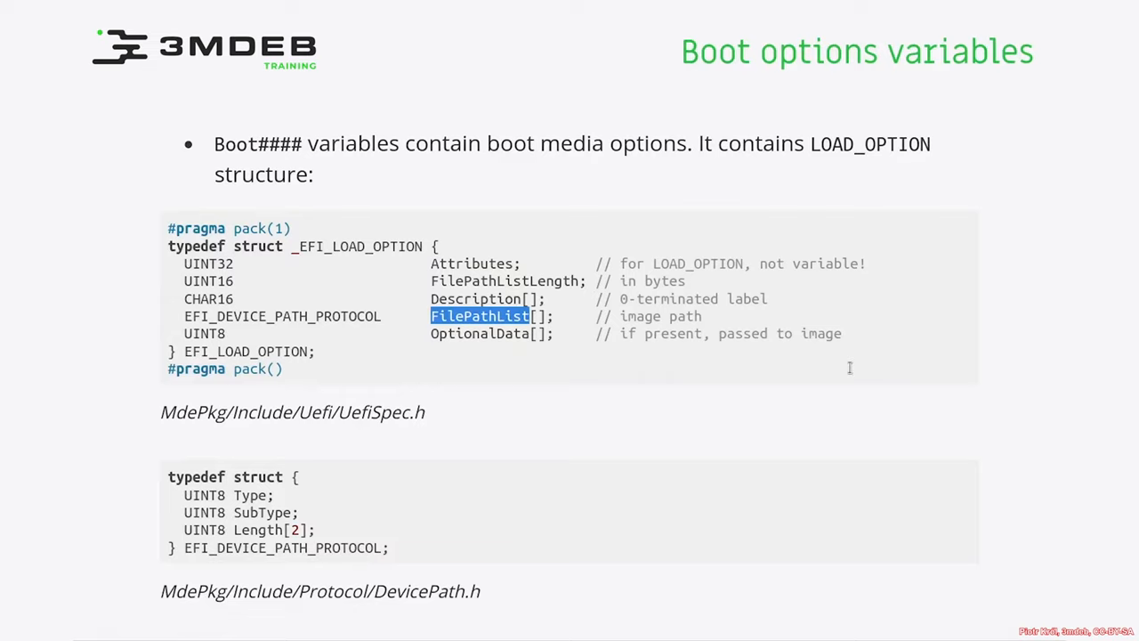
{"action": "mouse_move", "coordinate": [479, 317]}
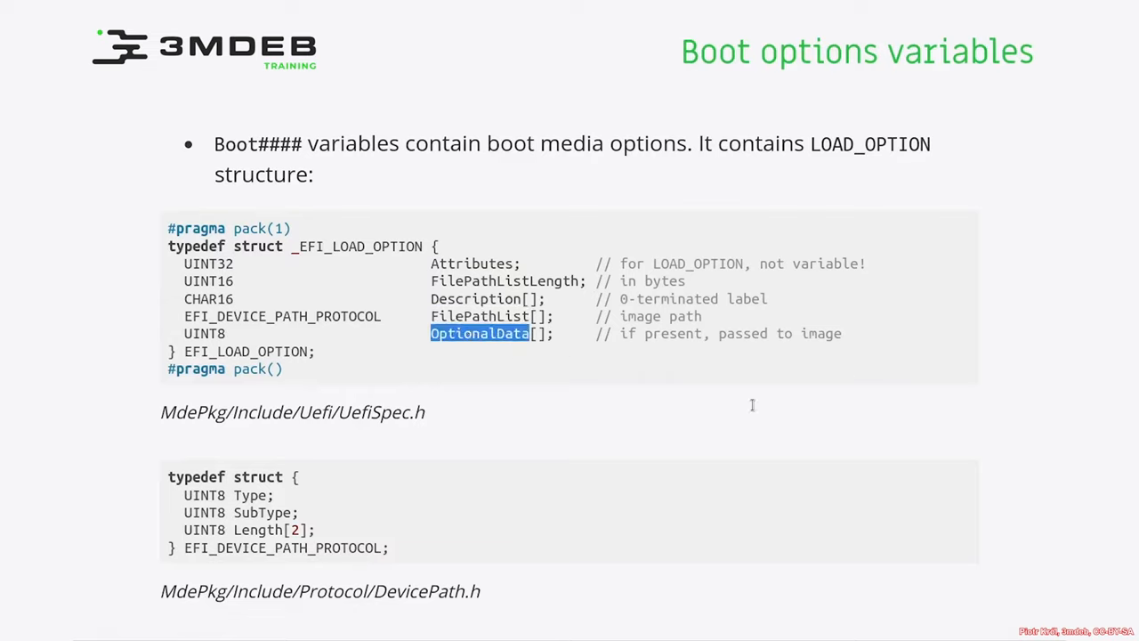
{"action": "mouse_move", "coordinate": [765, 377]}
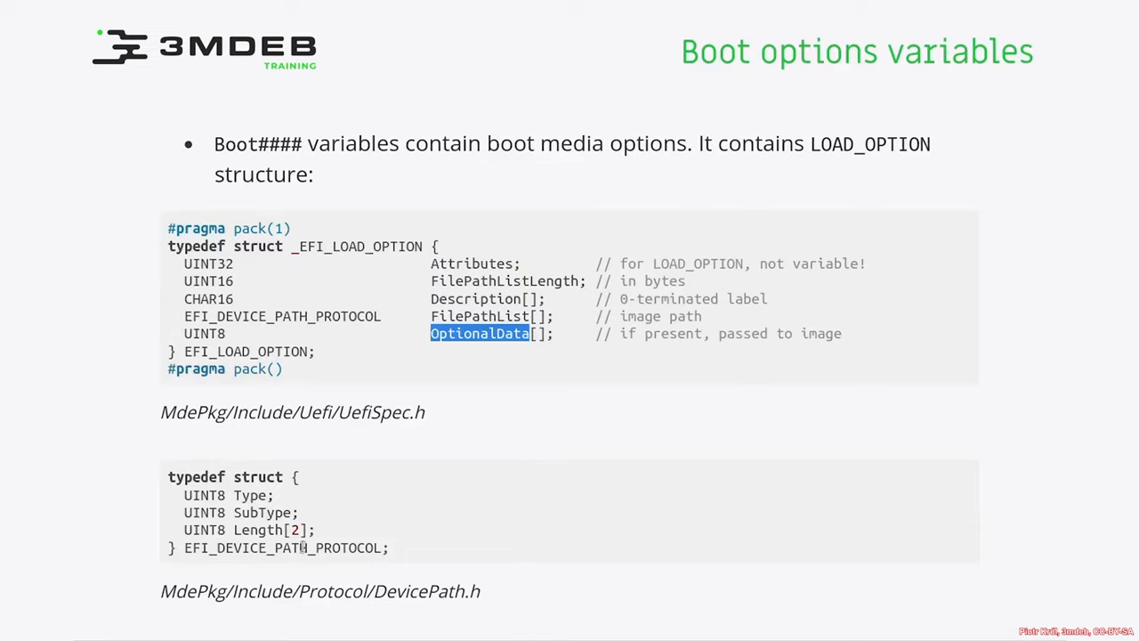
{"action": "double_click", "coordinate": [281, 548]}
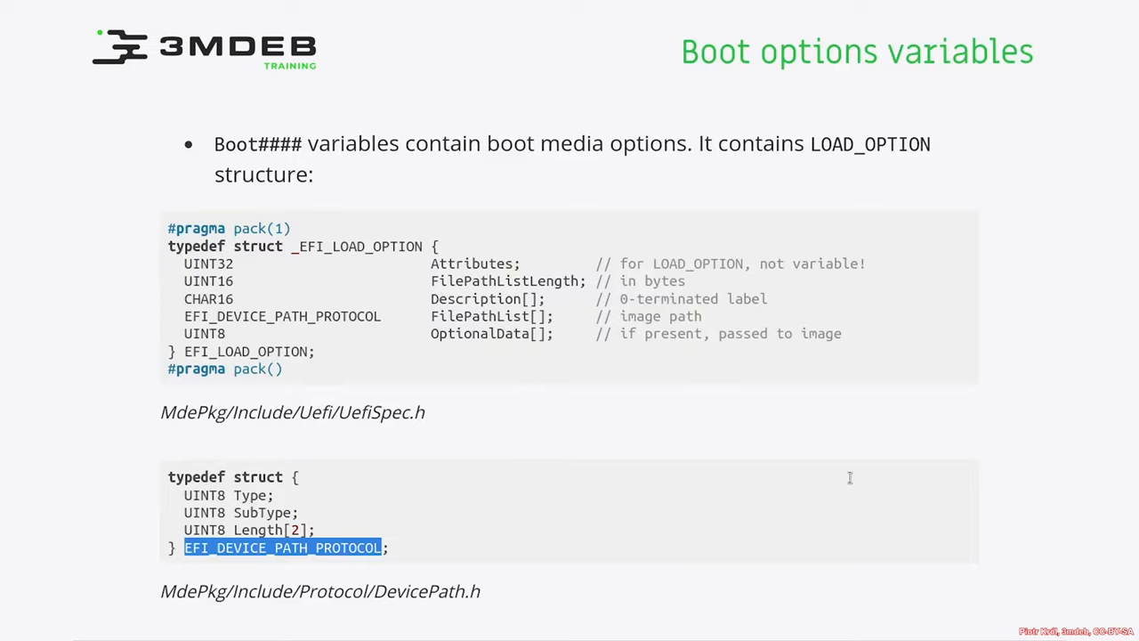
{"action": "mouse_move", "coordinate": [708, 445]}
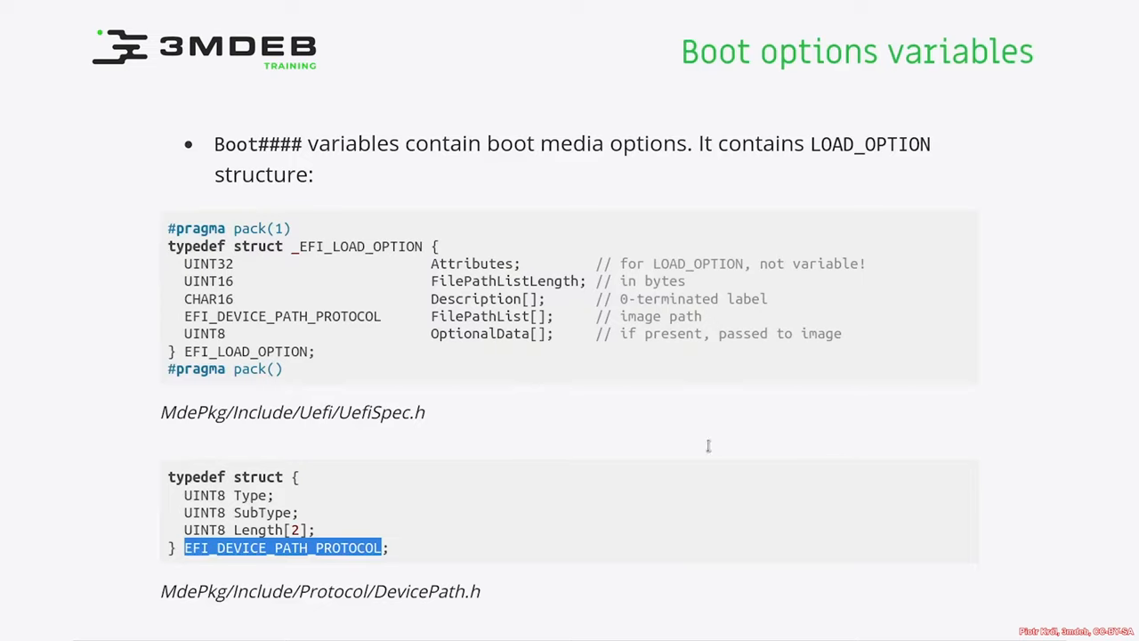
{"action": "mouse_move", "coordinate": [662, 420]}
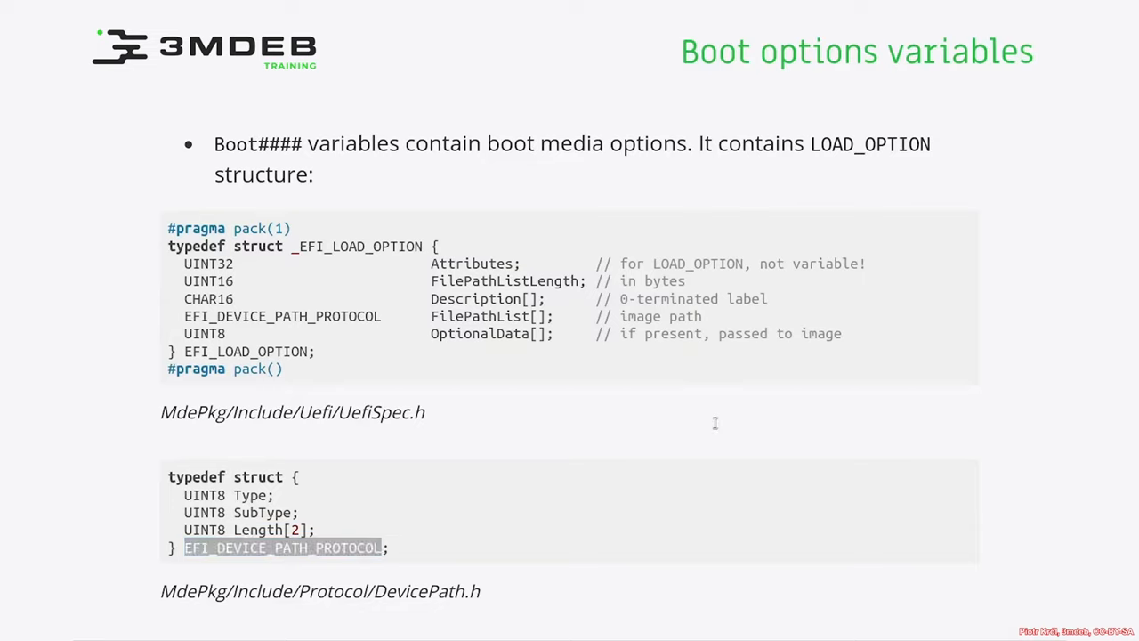
{"action": "mouse_move", "coordinate": [761, 422]}
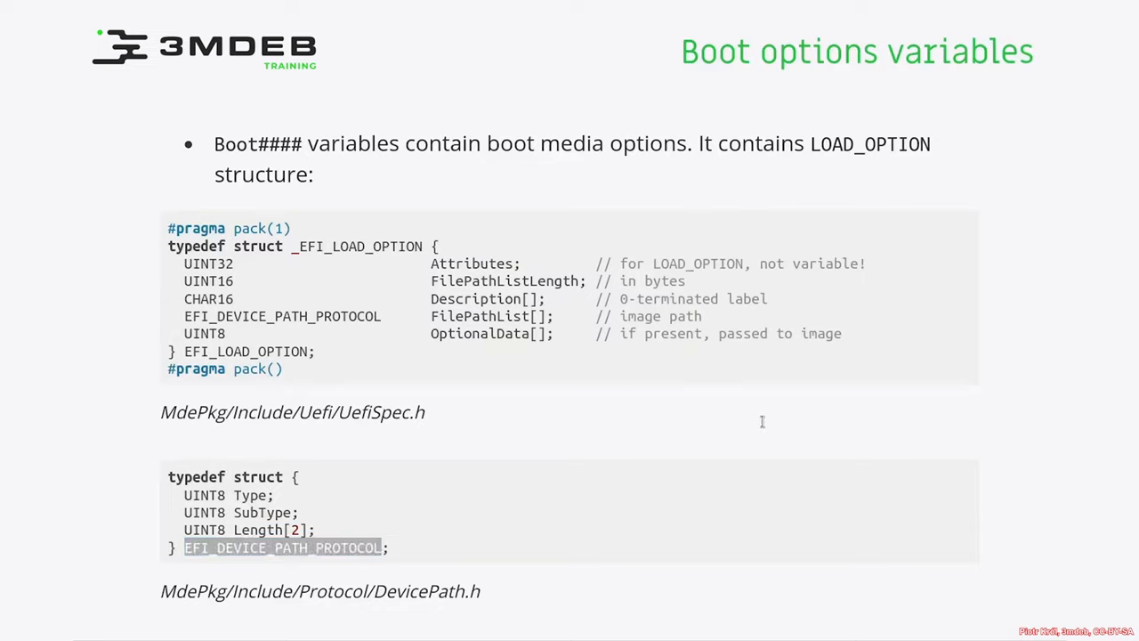
{"action": "mouse_move", "coordinate": [819, 416]}
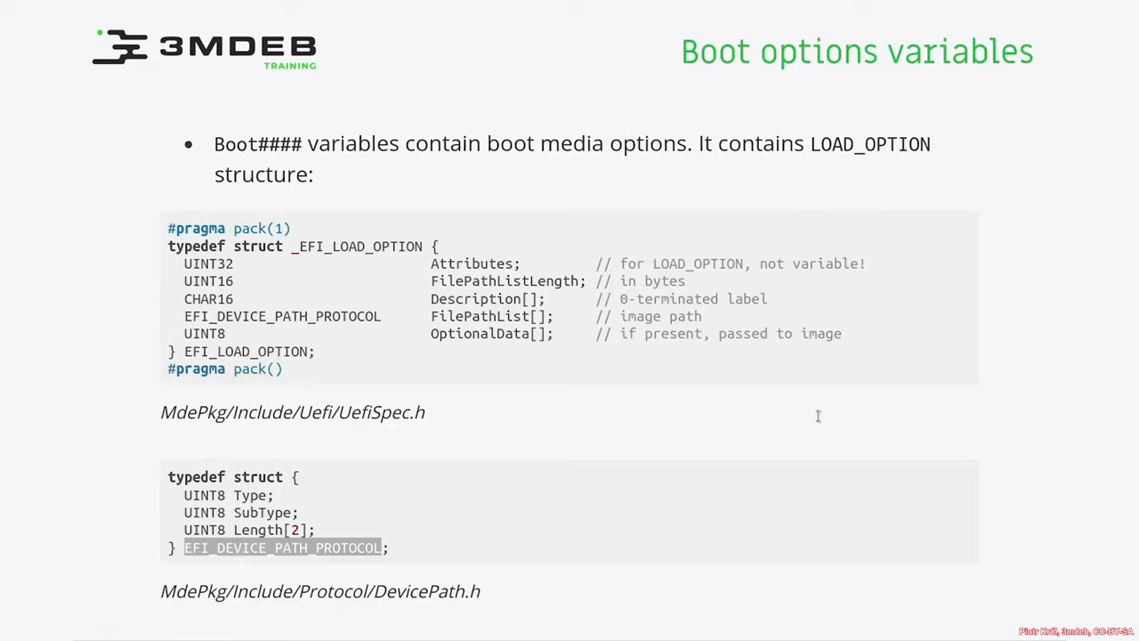
{"action": "mouse_move", "coordinate": [808, 418]}
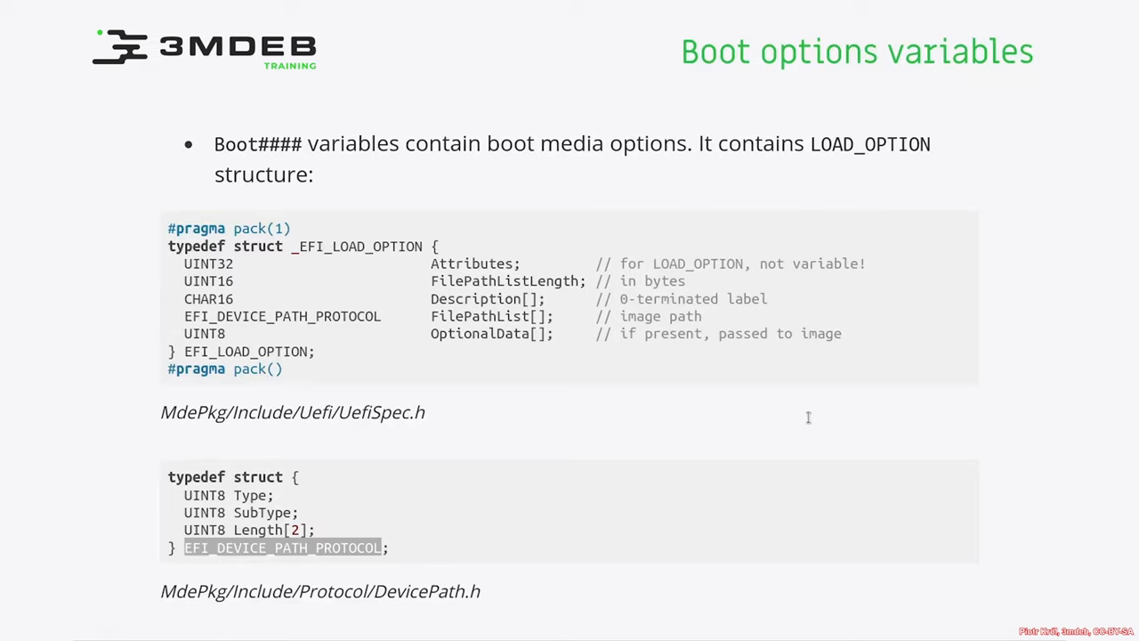
{"action": "mouse_move", "coordinate": [876, 427]}
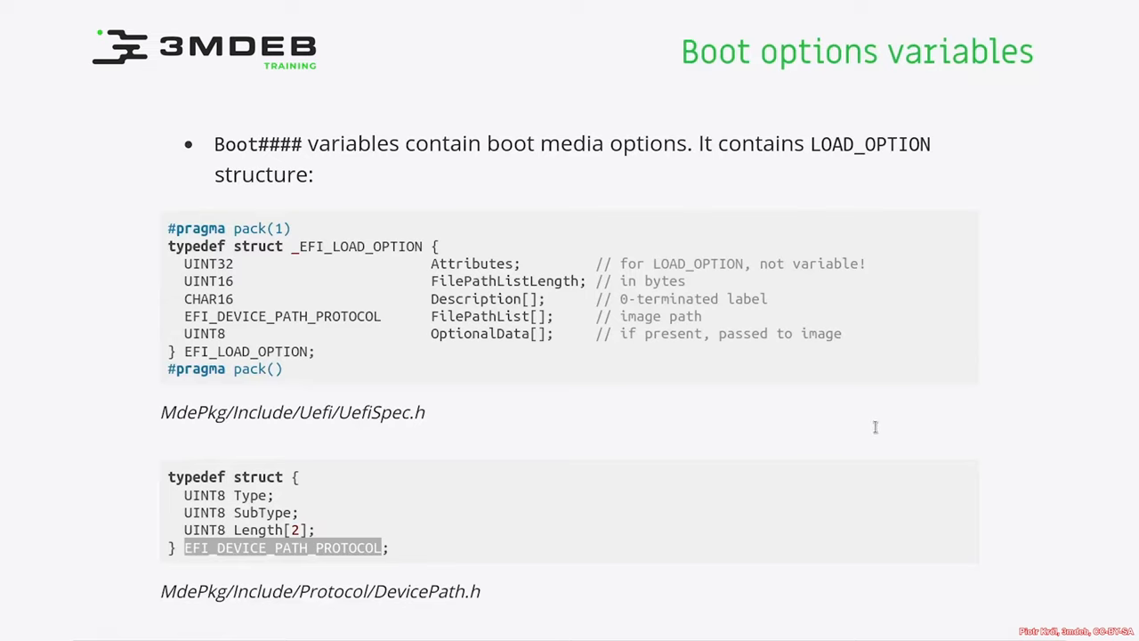
{"action": "mouse_move", "coordinate": [886, 454]}
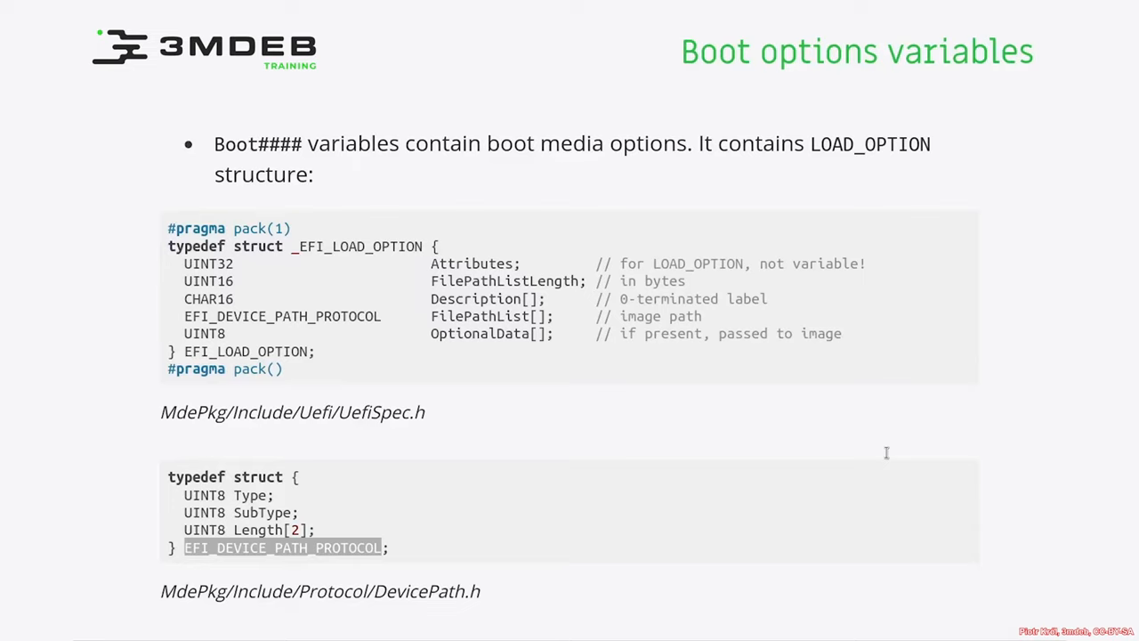
{"action": "mouse_move", "coordinate": [673, 442]}
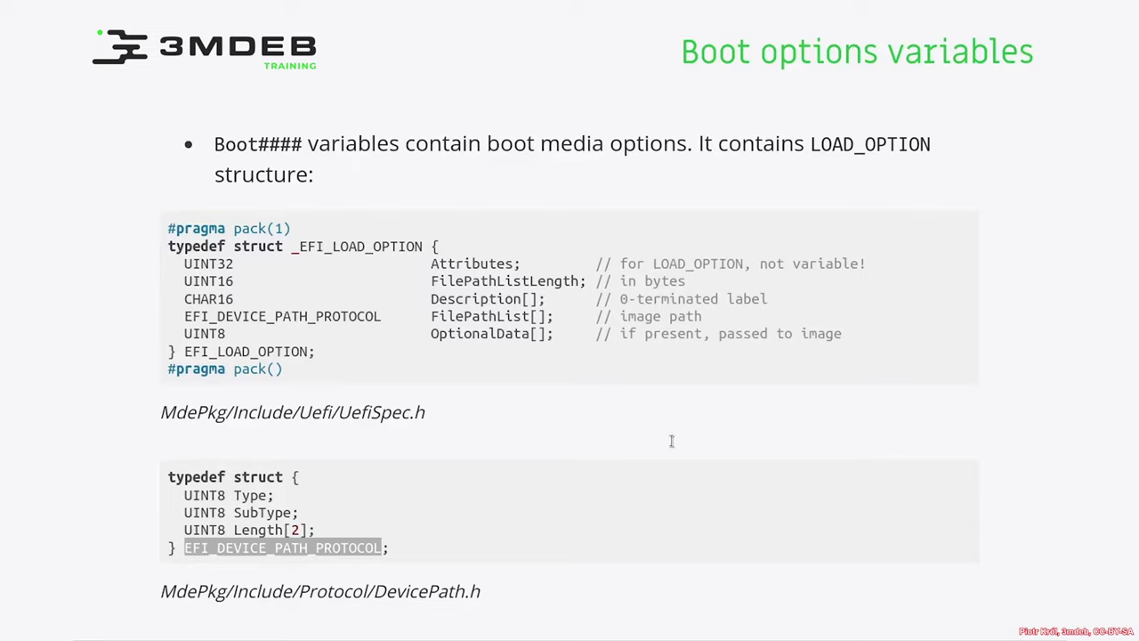
{"action": "mouse_move", "coordinate": [705, 413]}
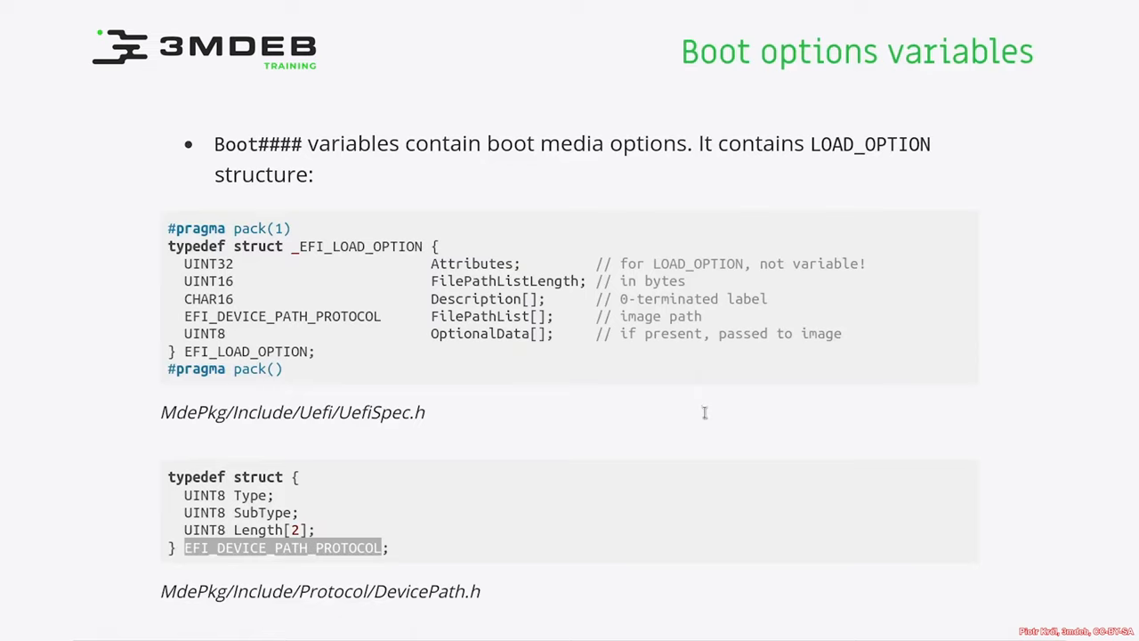
{"action": "mouse_move", "coordinate": [726, 472]}
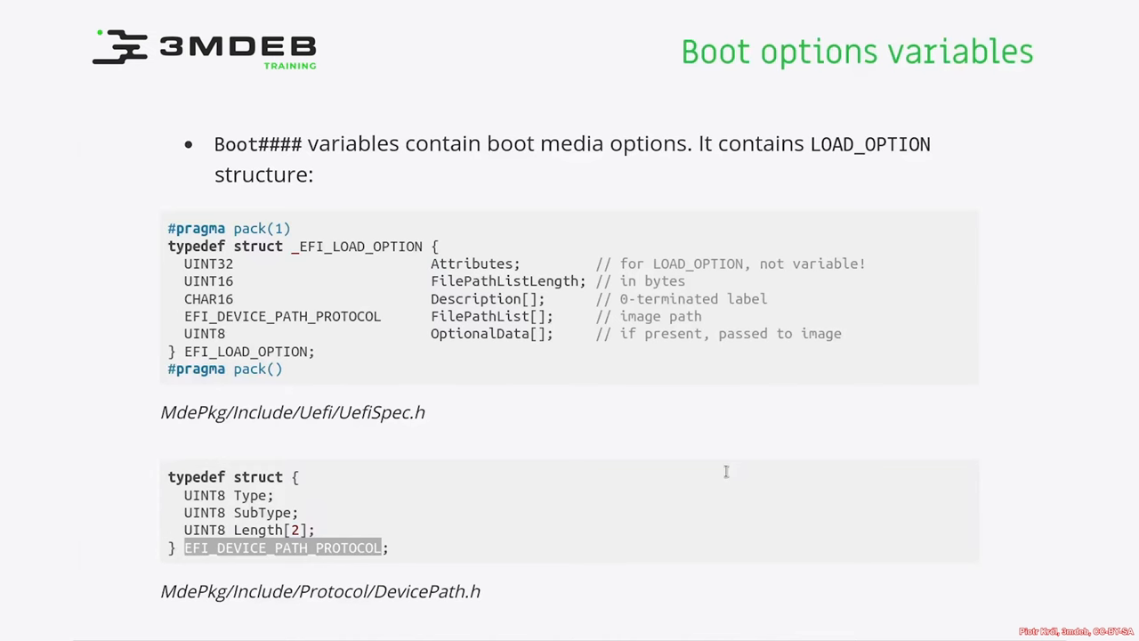
{"action": "key", "text": "Right"}
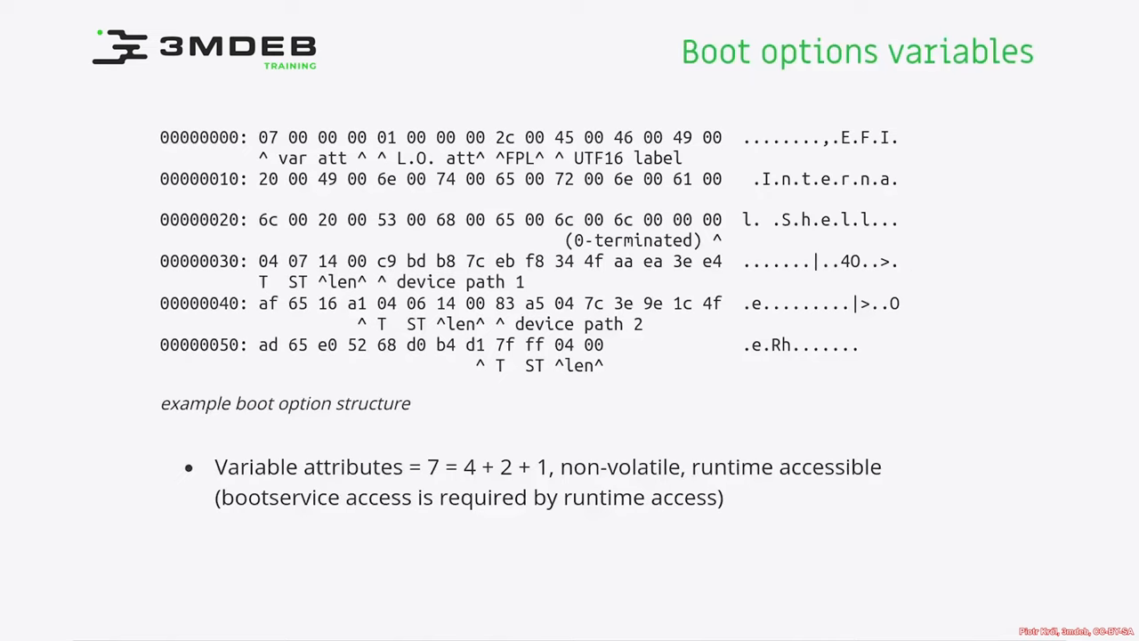
{"action": "mouse_move", "coordinate": [842, 55]}
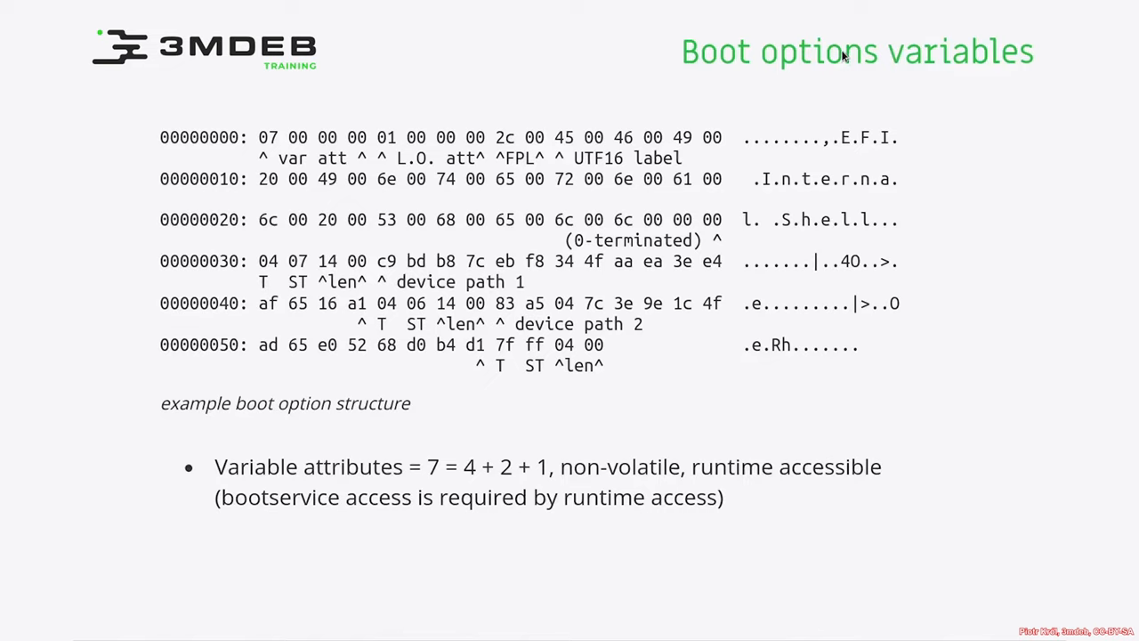
{"action": "mouse_move", "coordinate": [1028, 34]}
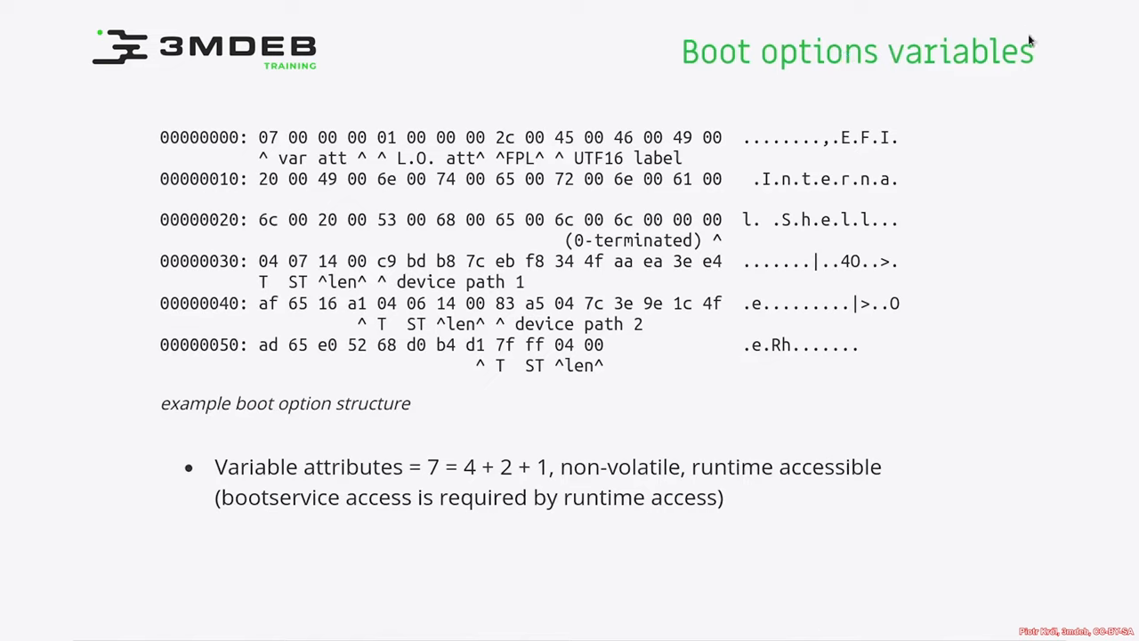
{"action": "mouse_move", "coordinate": [976, 87]}
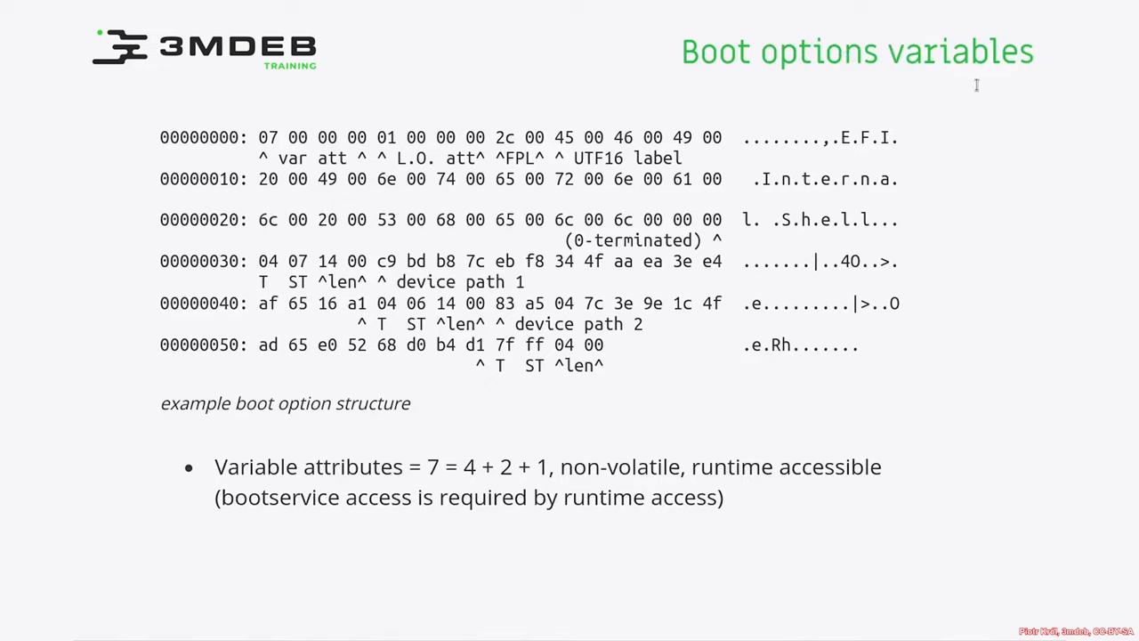
{"action": "mouse_move", "coordinate": [826, 135]}
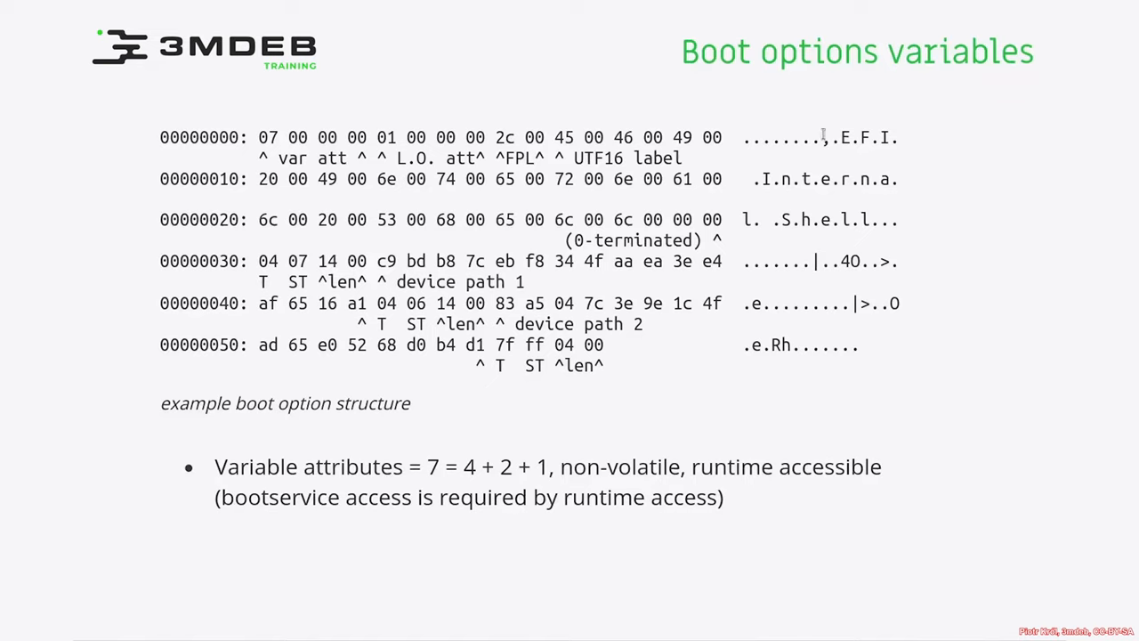
{"action": "mouse_move", "coordinate": [314, 160]}
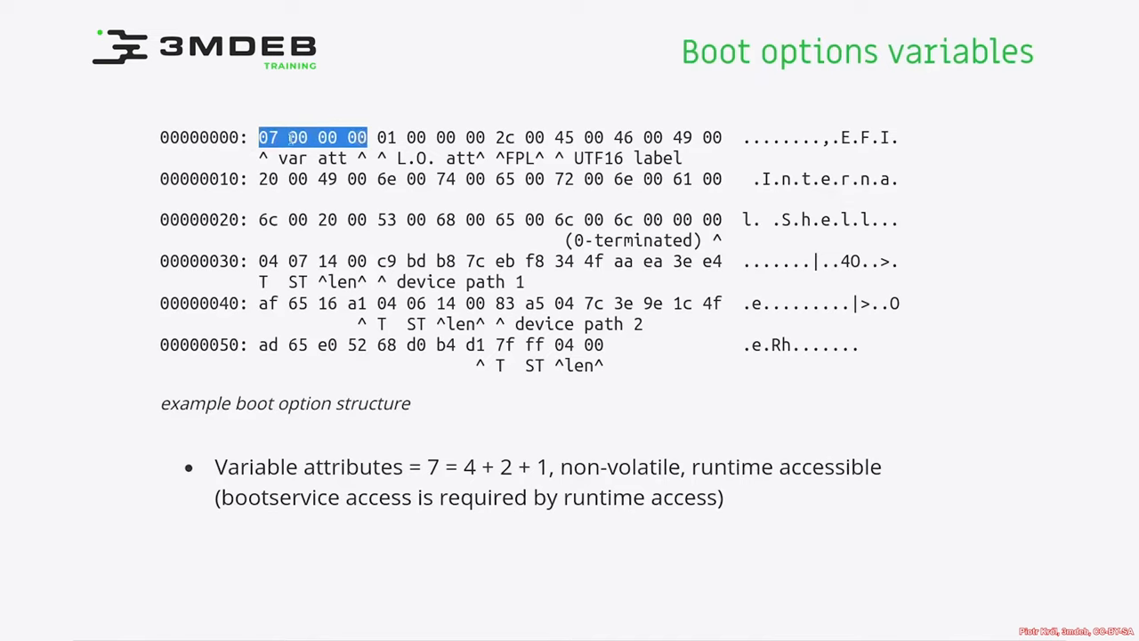
{"action": "mouse_move", "coordinate": [477, 469]}
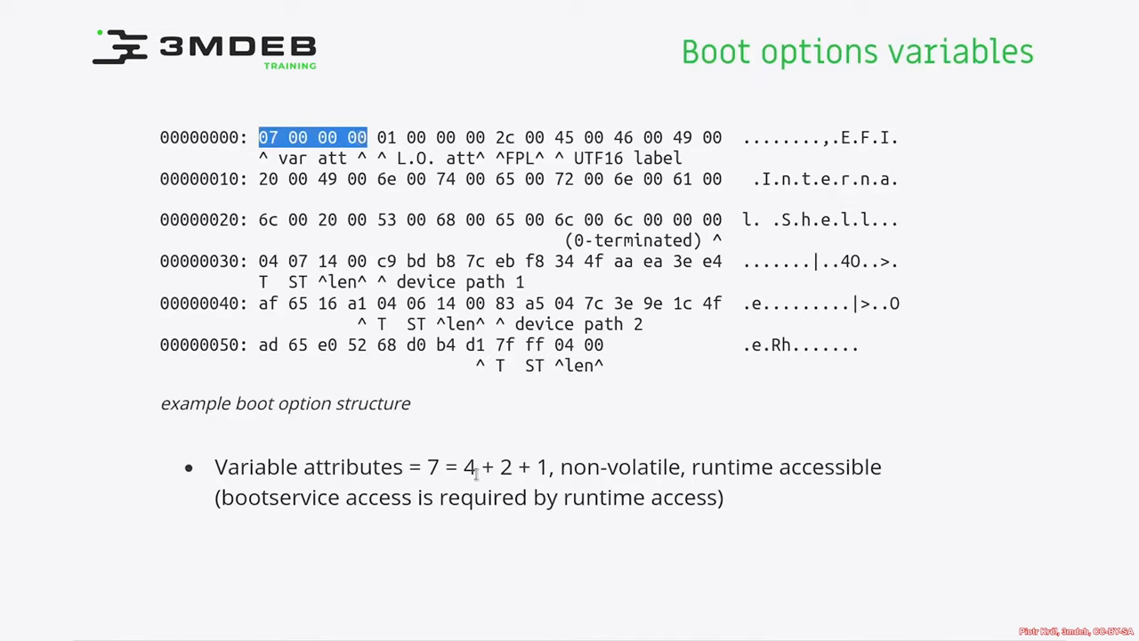
{"action": "mouse_move", "coordinate": [925, 42]}
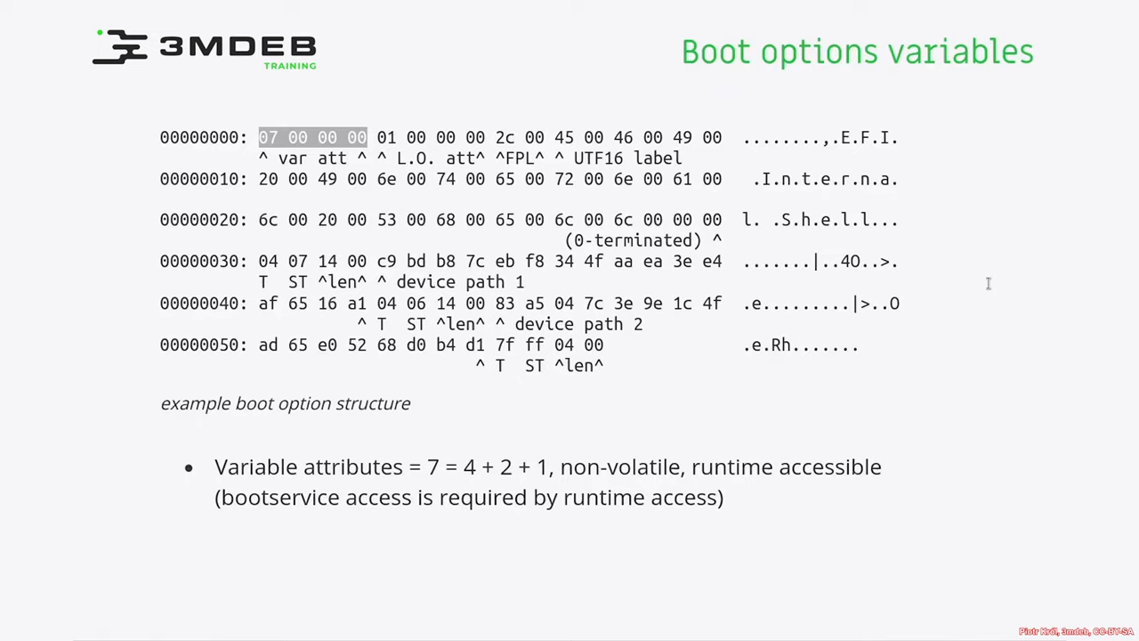
{"action": "mouse_move", "coordinate": [908, 32]}
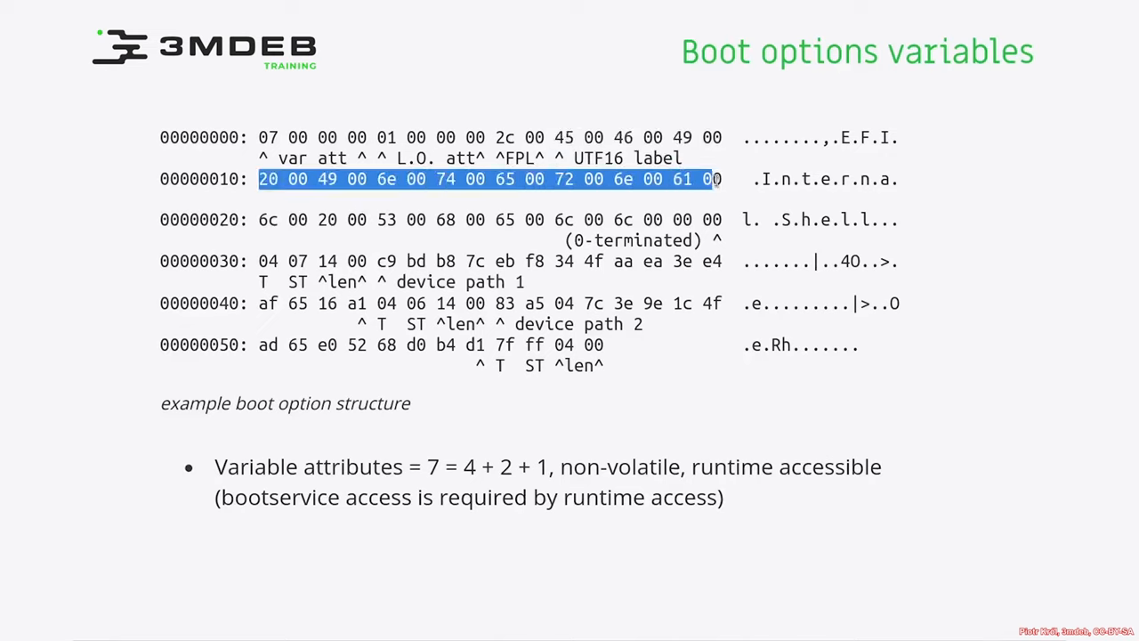
{"action": "left_click", "coordinate": [480, 221]}
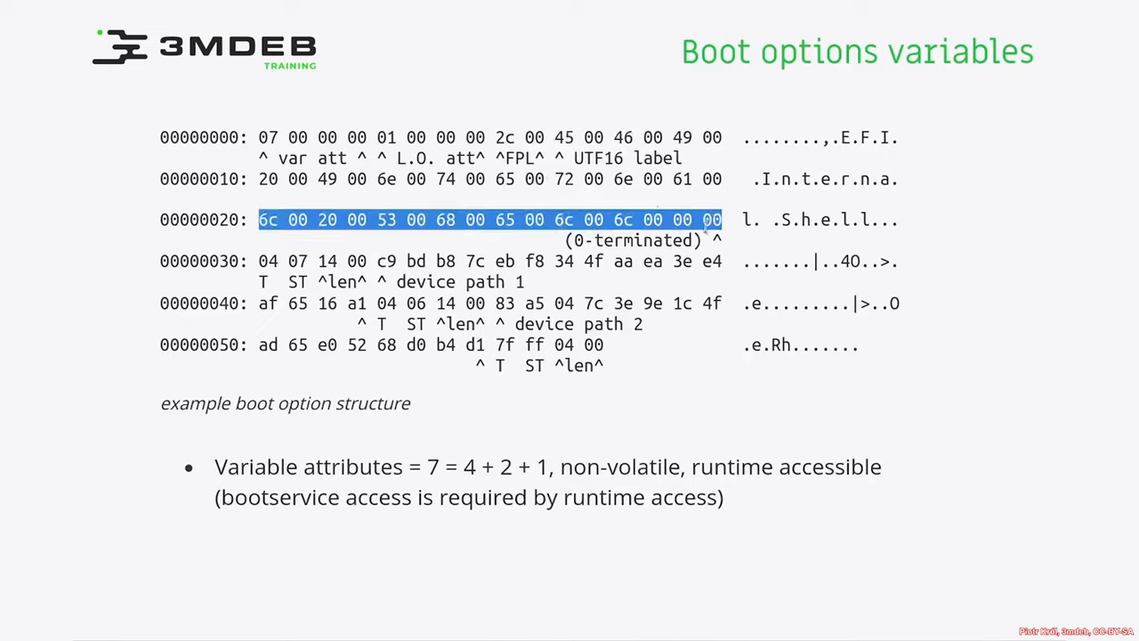
{"action": "mouse_move", "coordinate": [979, 43]}
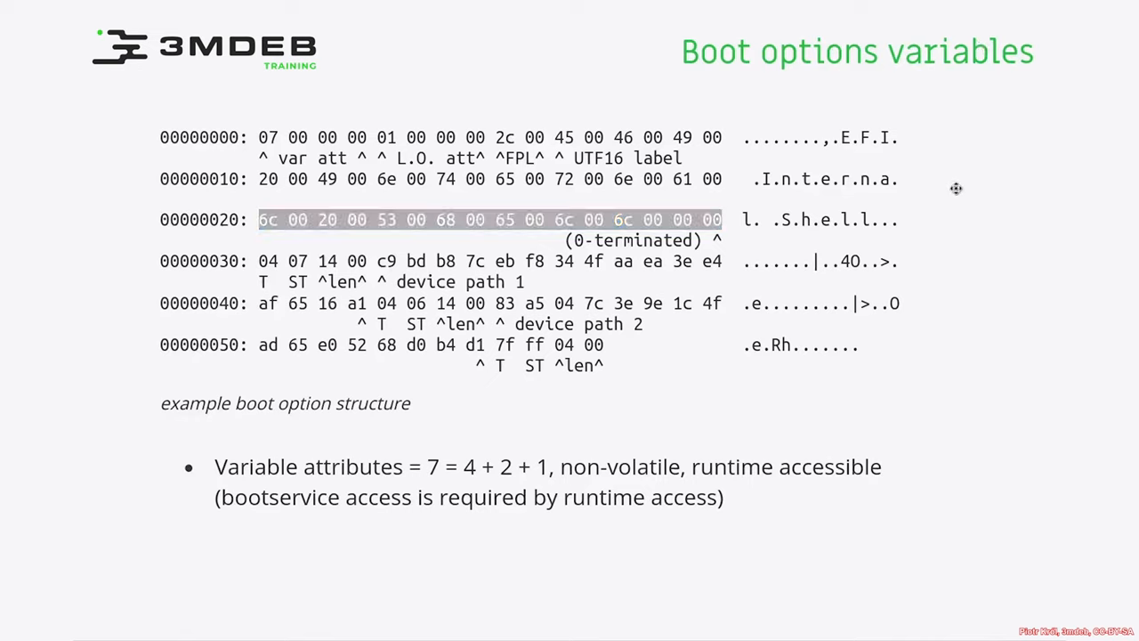
{"action": "mouse_move", "coordinate": [854, 142]}
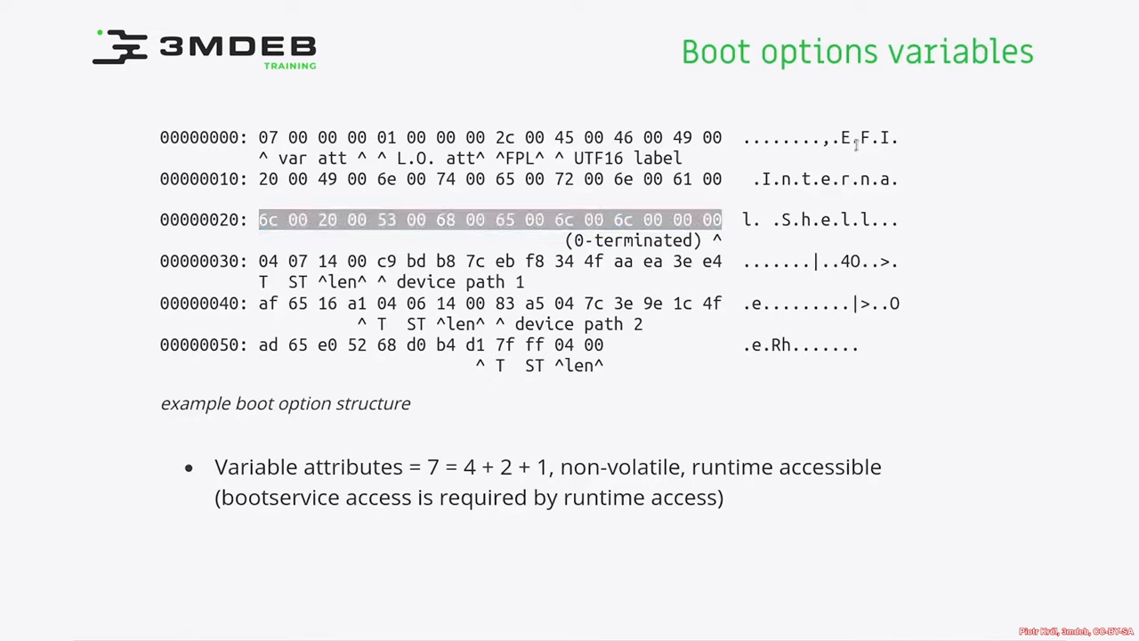
{"action": "mouse_move", "coordinate": [840, 137]}
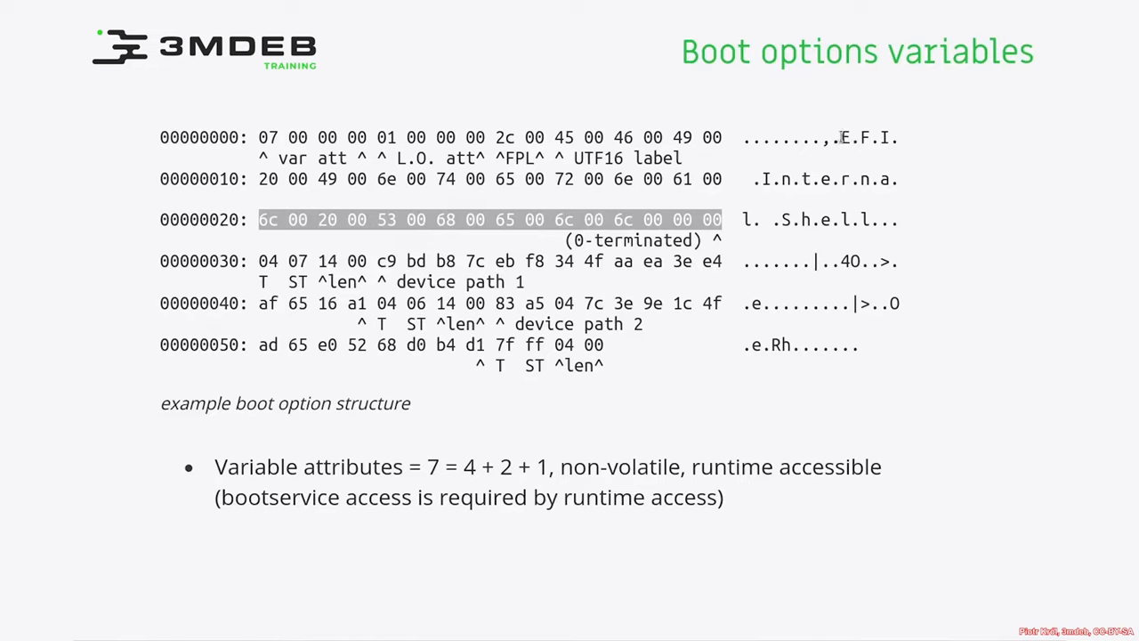
{"action": "left_click_drag", "start_coordinate": [769, 178], "coordinate": [836, 221]}
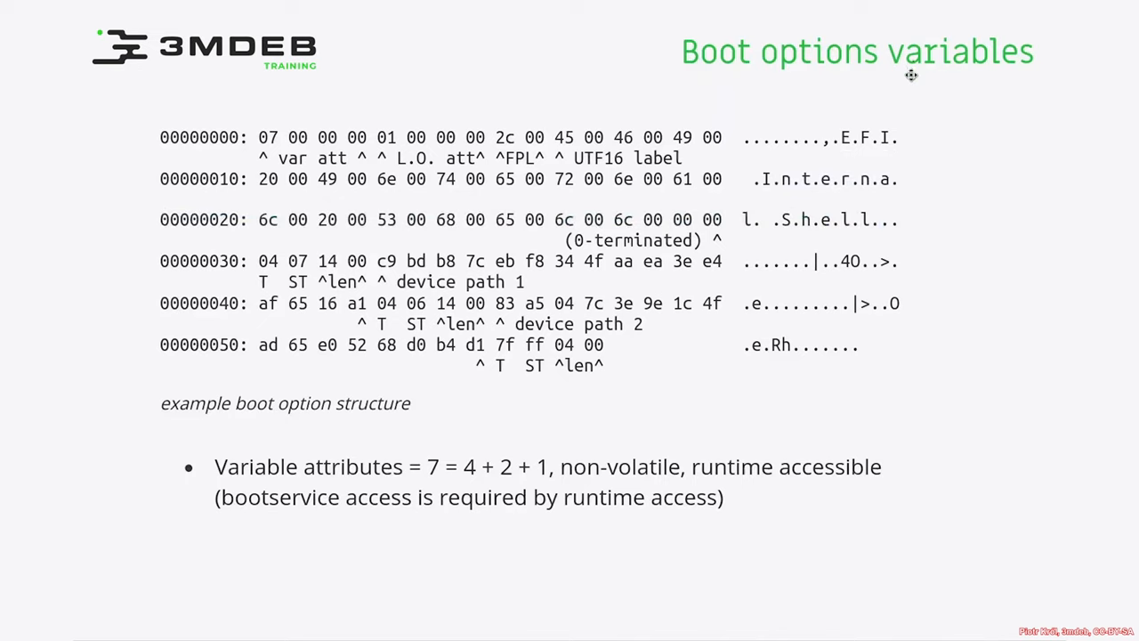
{"action": "mouse_move", "coordinate": [698, 210]}
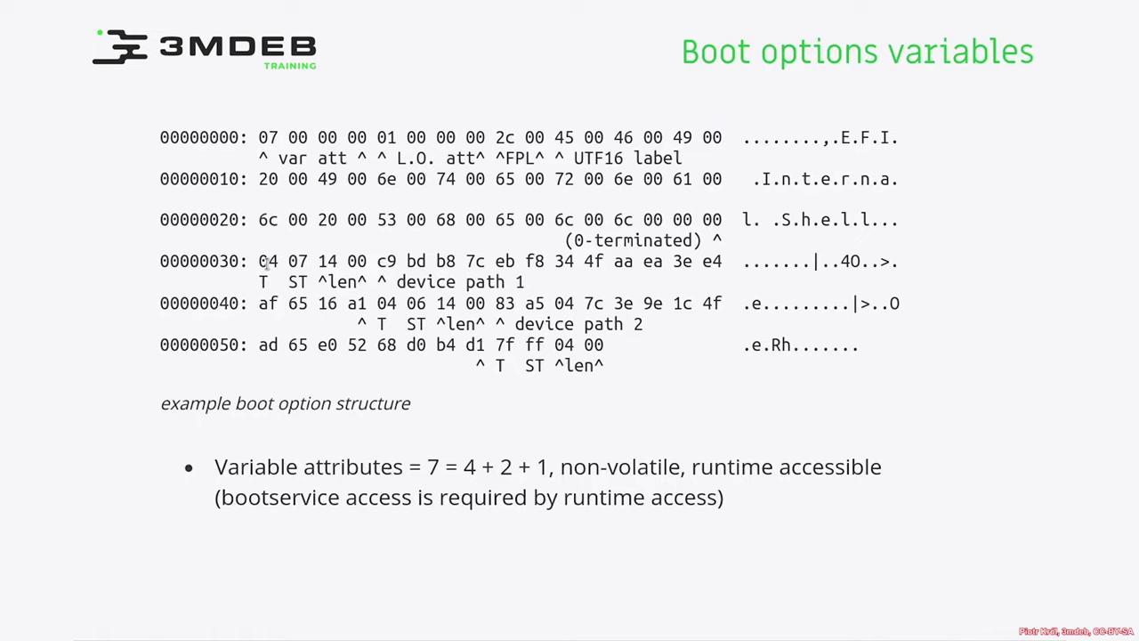
{"action": "double_click", "coordinate": [267, 260]}
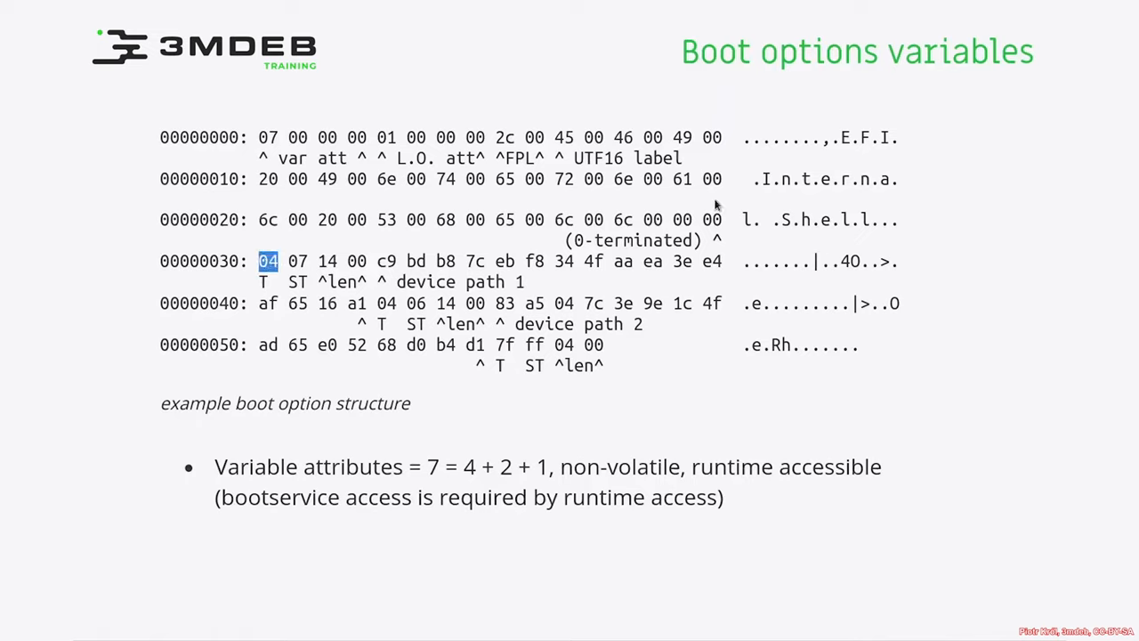
{"action": "mouse_move", "coordinate": [939, 149]}
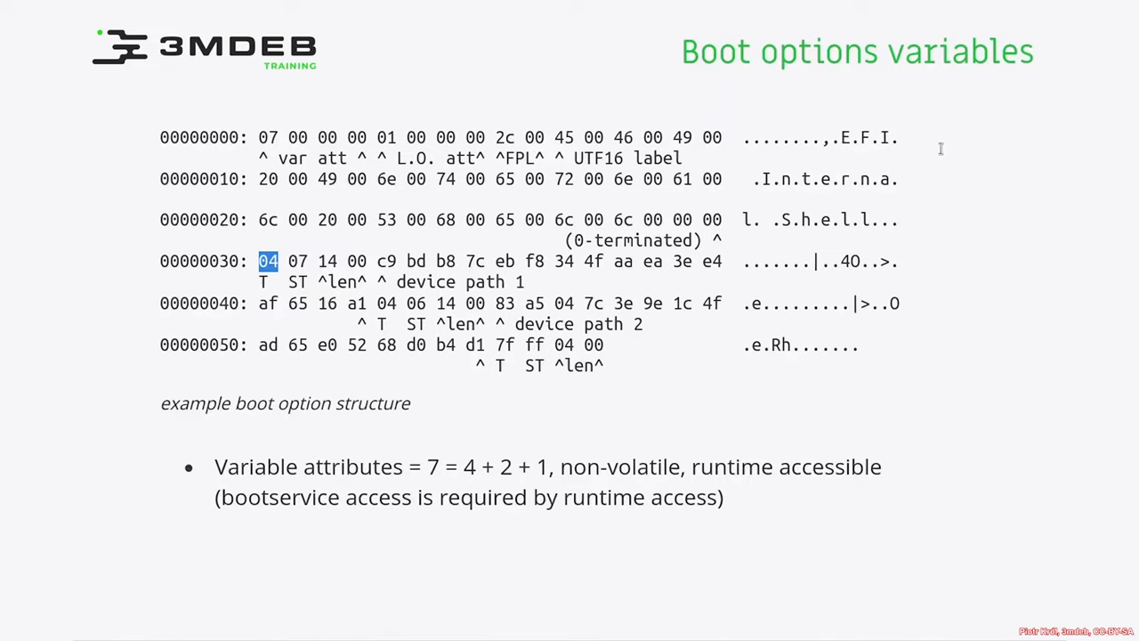
{"action": "mouse_move", "coordinate": [838, 178]}
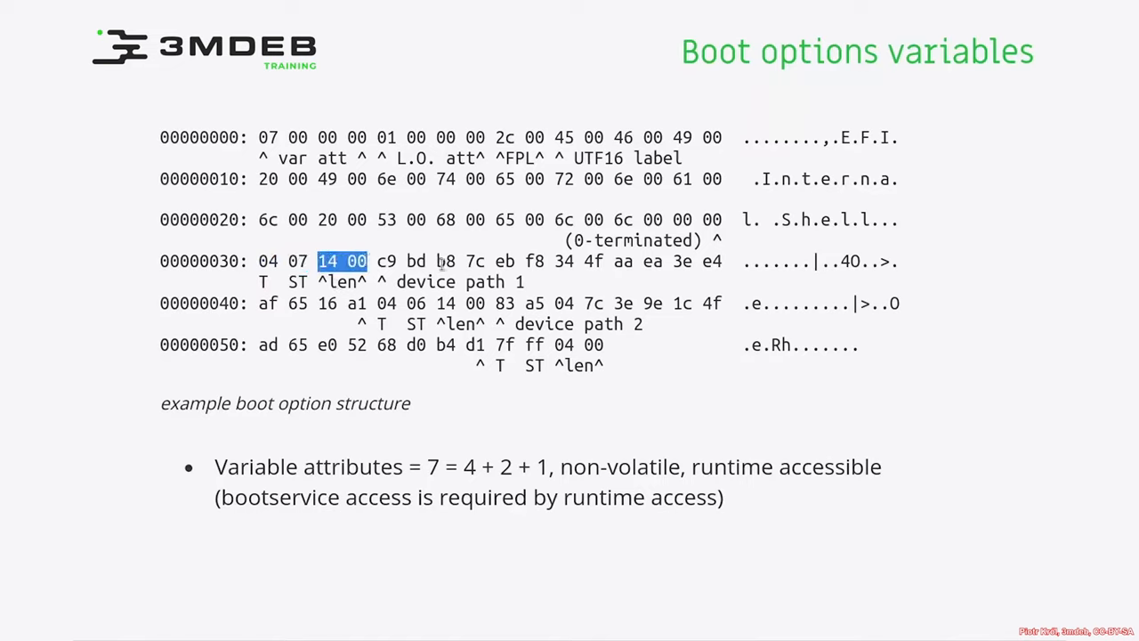
{"action": "mouse_move", "coordinate": [378, 260]}
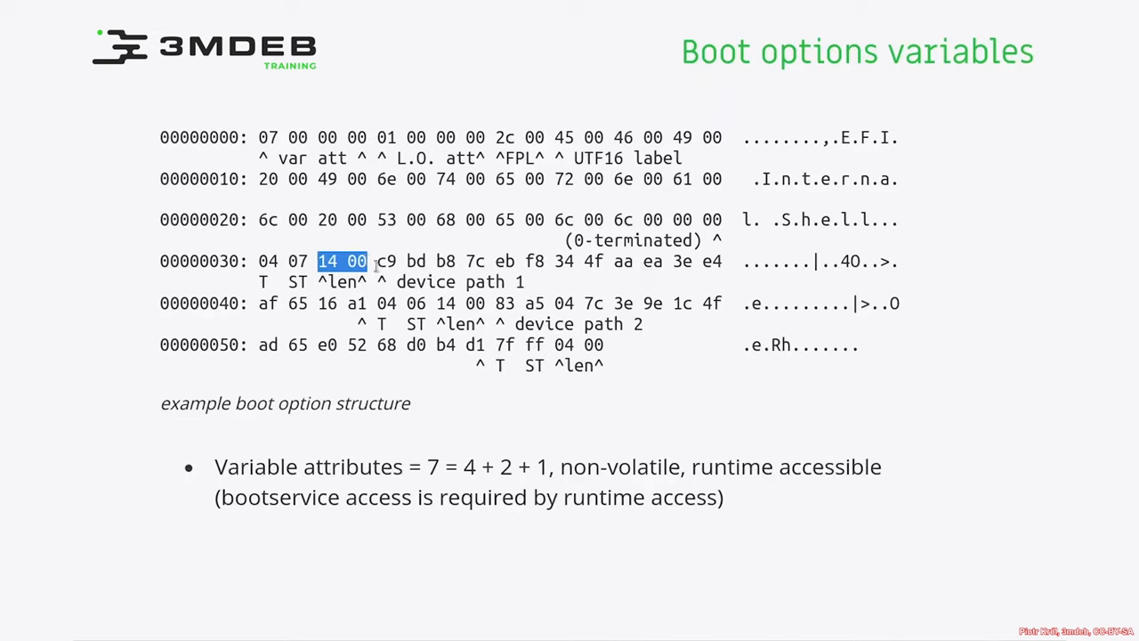
Mark the 14 00 length bytes of device path 2 on row 00000040.
{"action": "left_click_drag", "start_coordinate": [377, 260], "coordinate": [721, 260]}
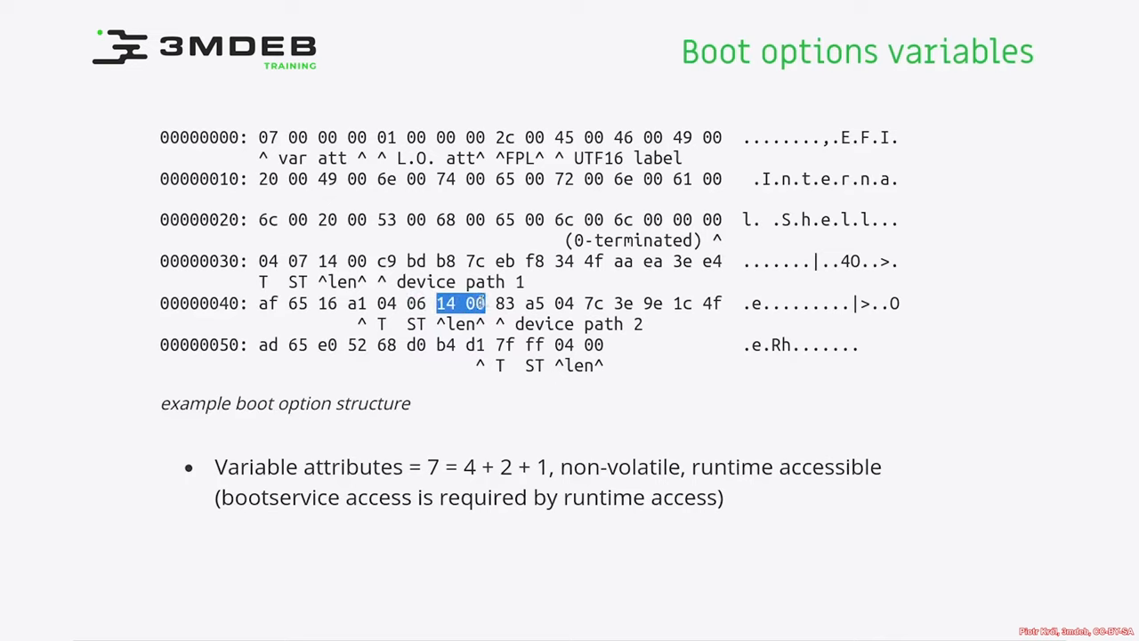
Mark the 7f end-of-path type byte on row 00000050.
{"action": "left_click_drag", "start_coordinate": [497, 303], "coordinate": [712, 302]}
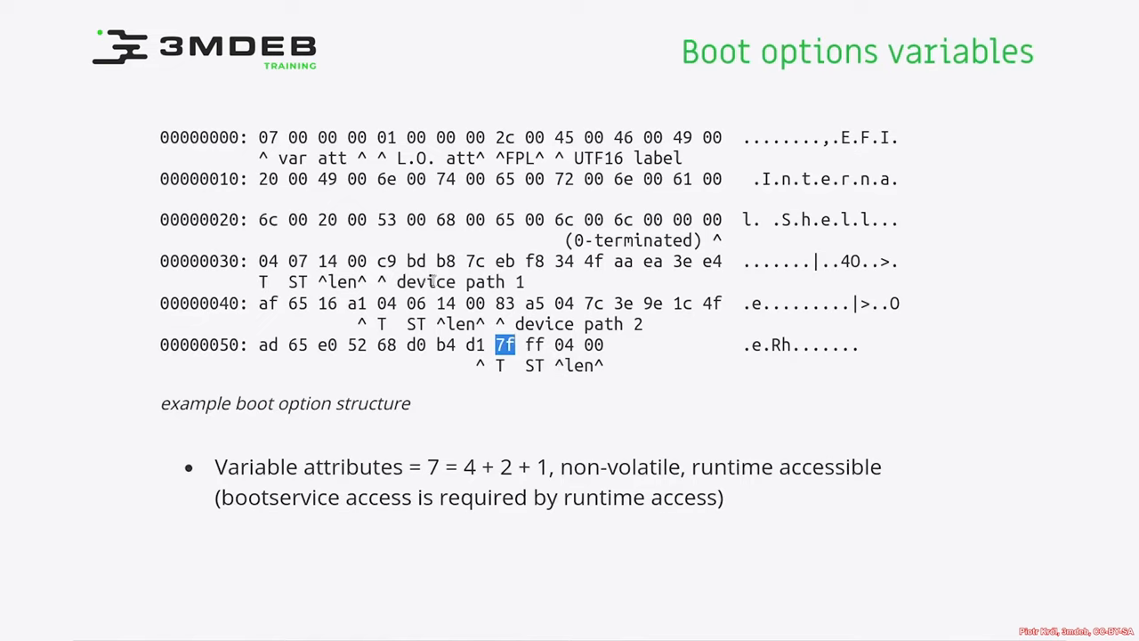
{"action": "mouse_move", "coordinate": [548, 329]}
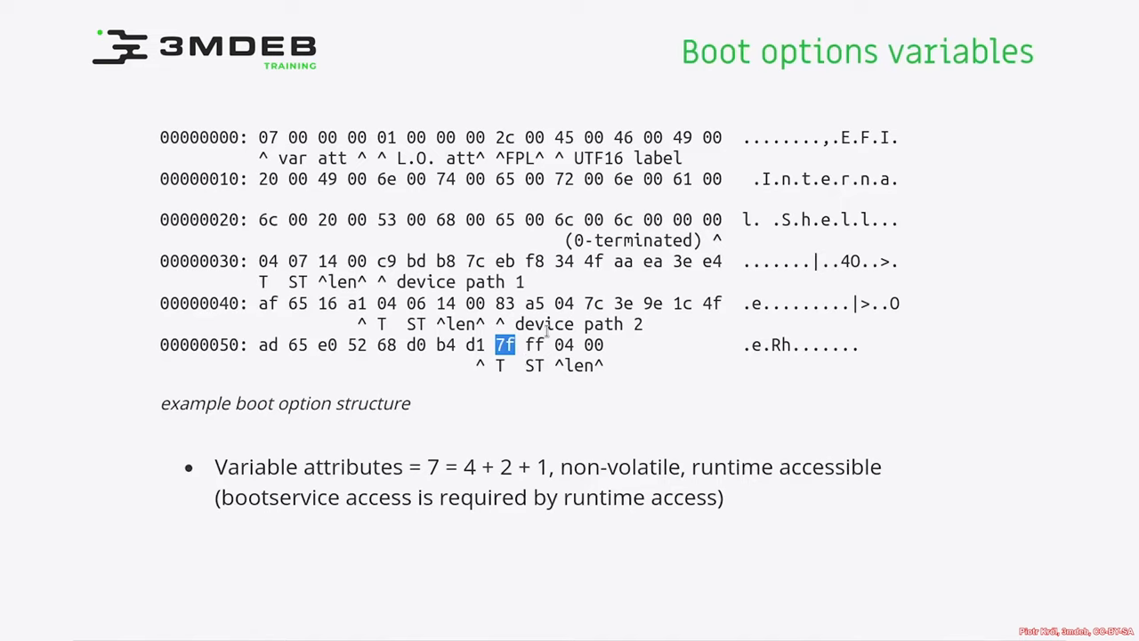
Advance to the BootOrder and Timeout variable hexdump slide.
{"action": "key", "text": "Right"}
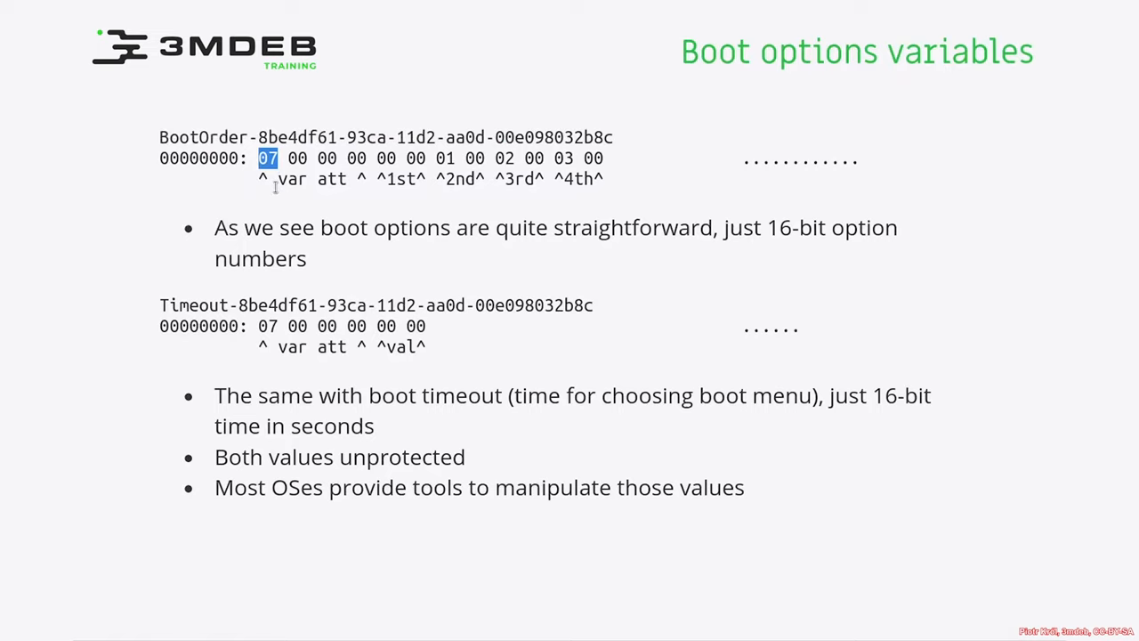
{"action": "mouse_move", "coordinate": [276, 181]}
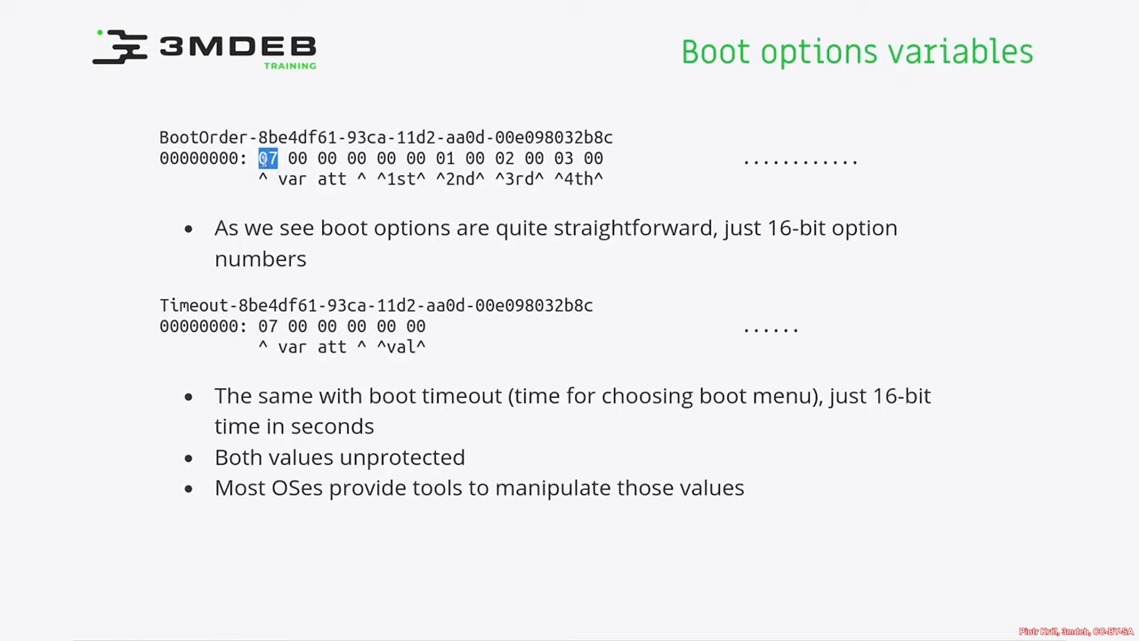
{"action": "mouse_move", "coordinate": [341, 164]}
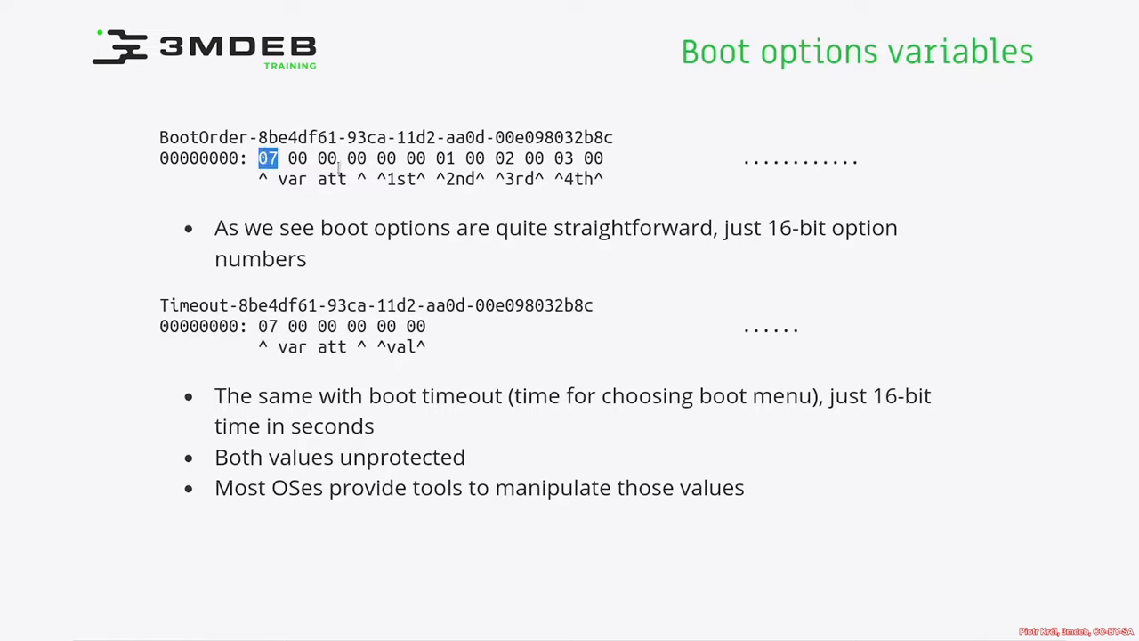
{"action": "mouse_move", "coordinate": [267, 132]}
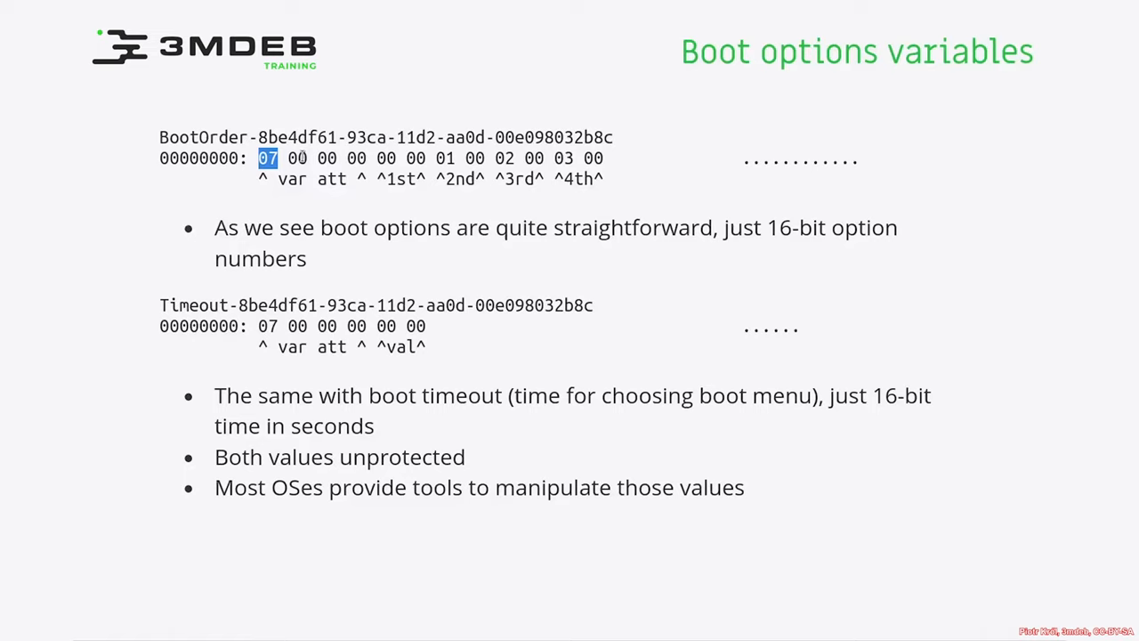
{"action": "mouse_move", "coordinate": [359, 210]}
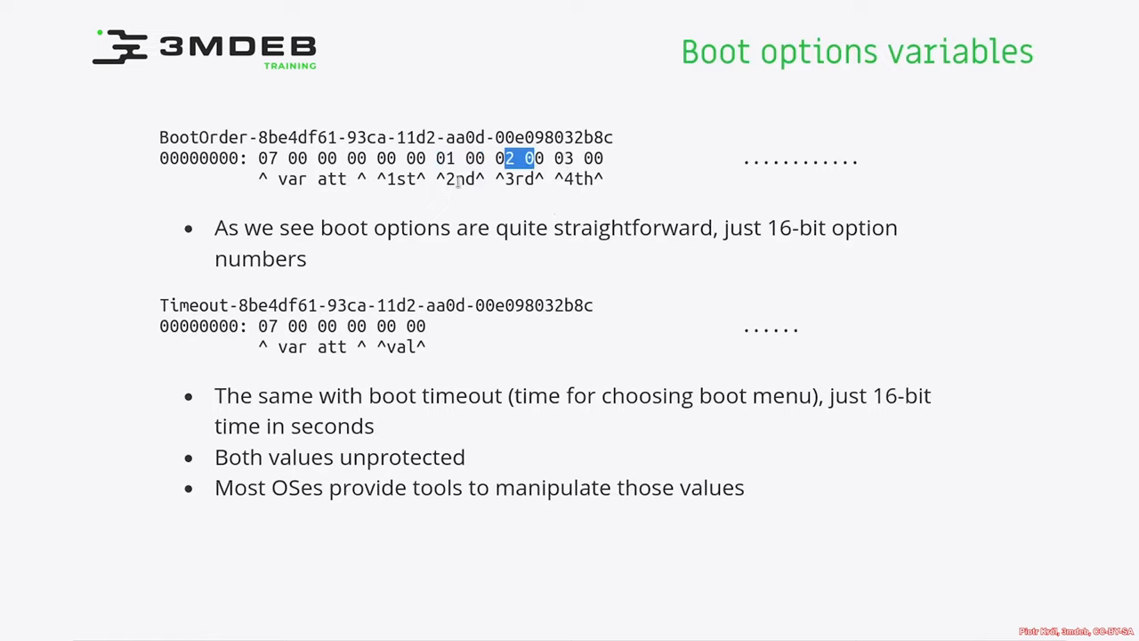
{"action": "mouse_move", "coordinate": [559, 174]}
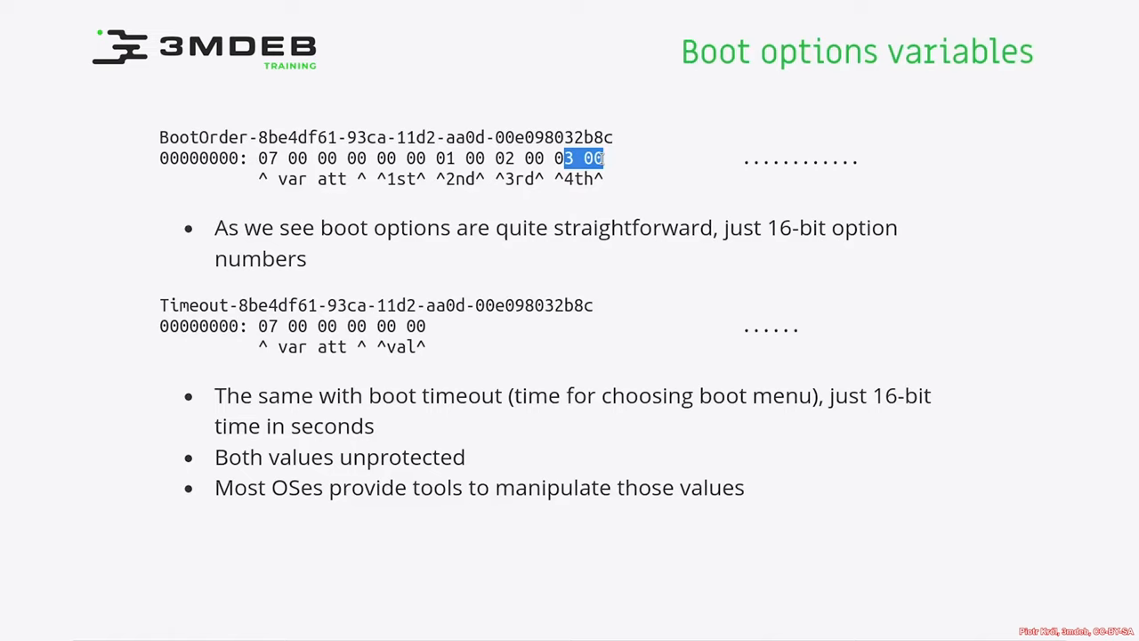
{"action": "mouse_move", "coordinate": [436, 178]}
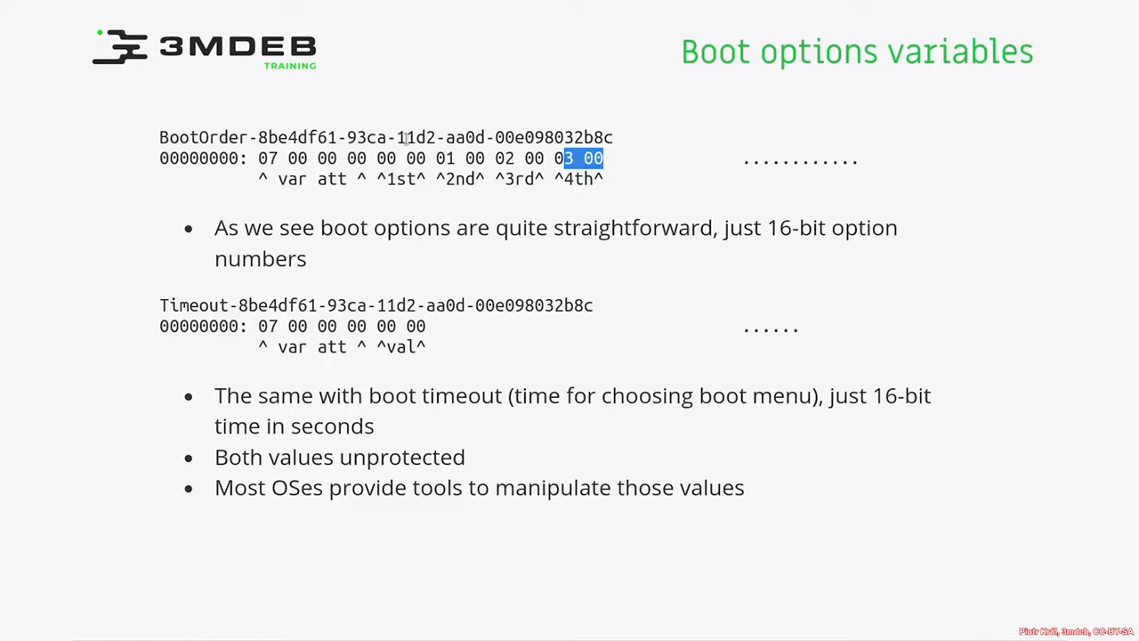
{"action": "mouse_move", "coordinate": [178, 306]}
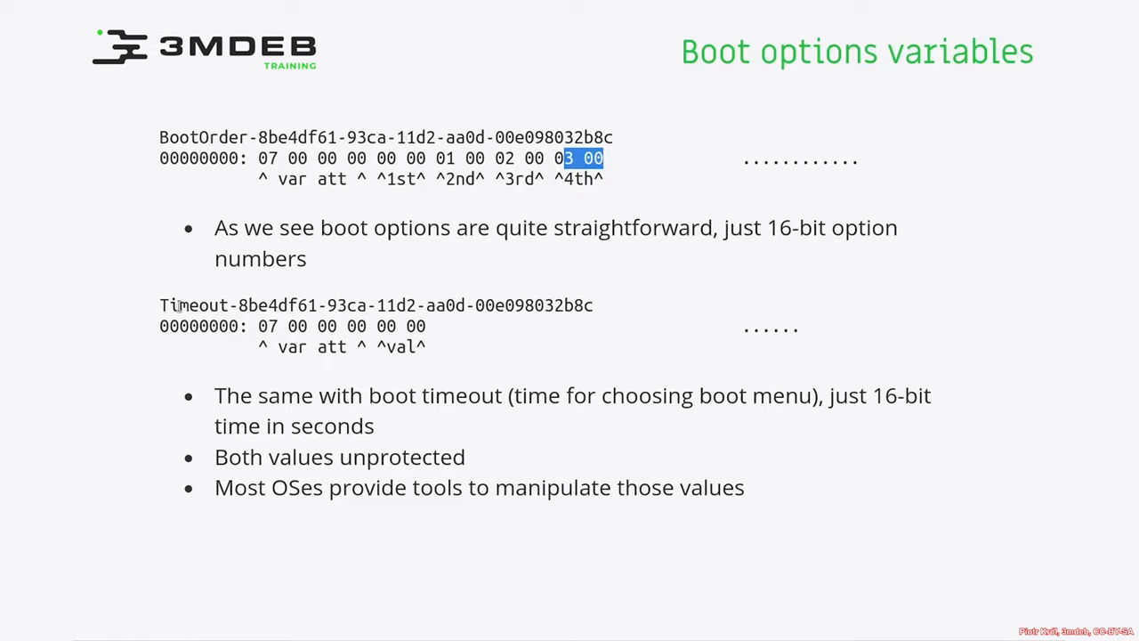
Clear the 4th boot entry marking and mark the full Timeout-8be4df61... variable name and GUID line.
{"action": "left_click_drag", "start_coordinate": [160, 306], "coordinate": [513, 327]}
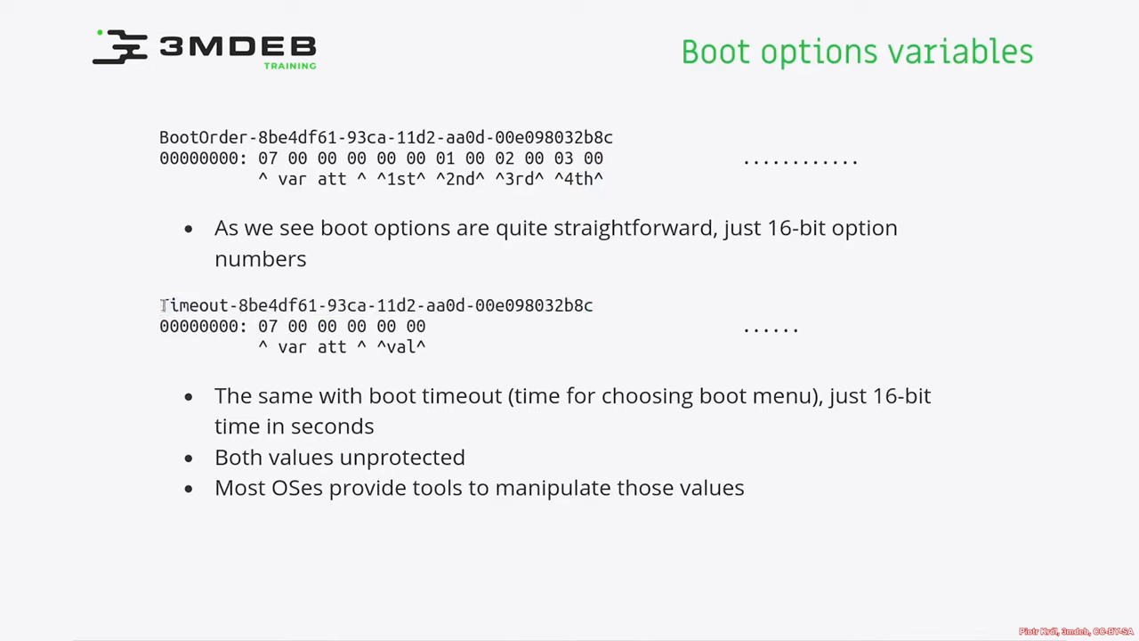
{"action": "left_click_drag", "start_coordinate": [160, 305], "coordinate": [593, 305]}
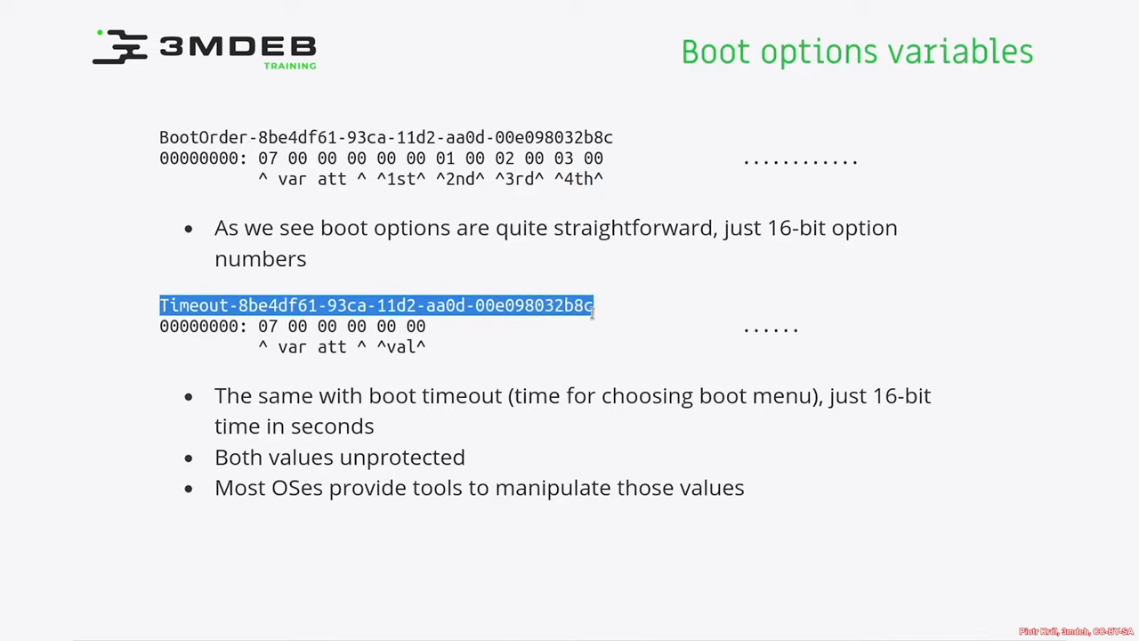